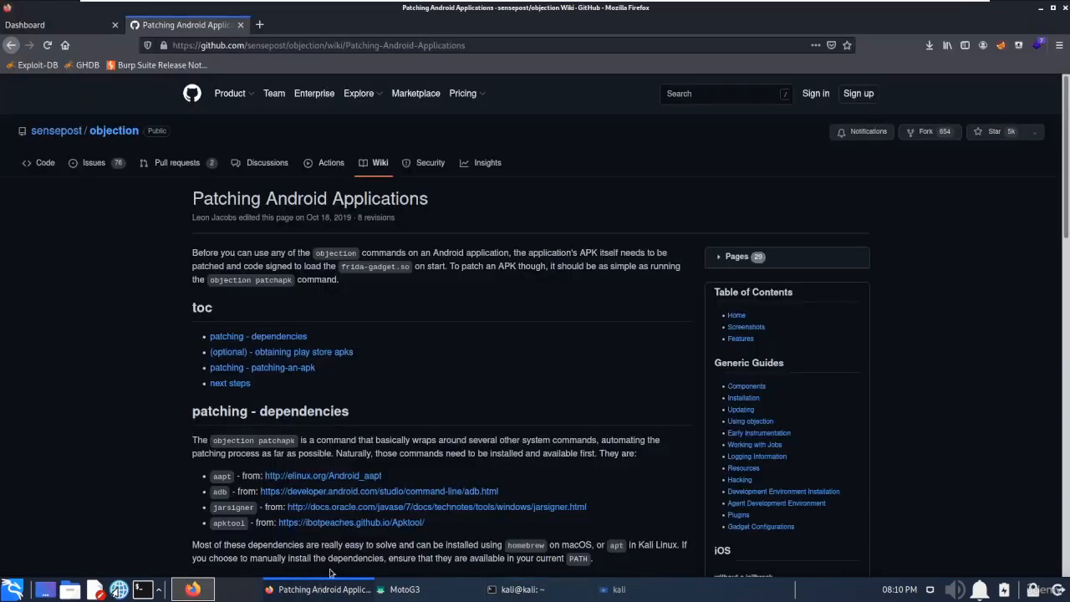
mouse_move(282, 325)
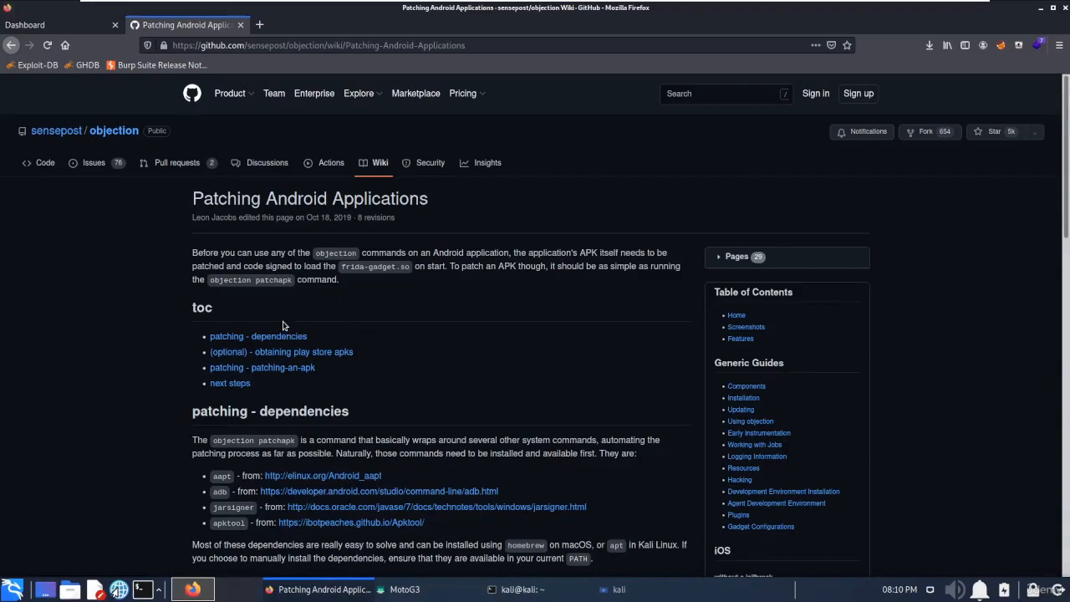
- Scroll through the objection wiki's Patching Android Applications page, then return to the Kali terminal
scroll(down, 3)
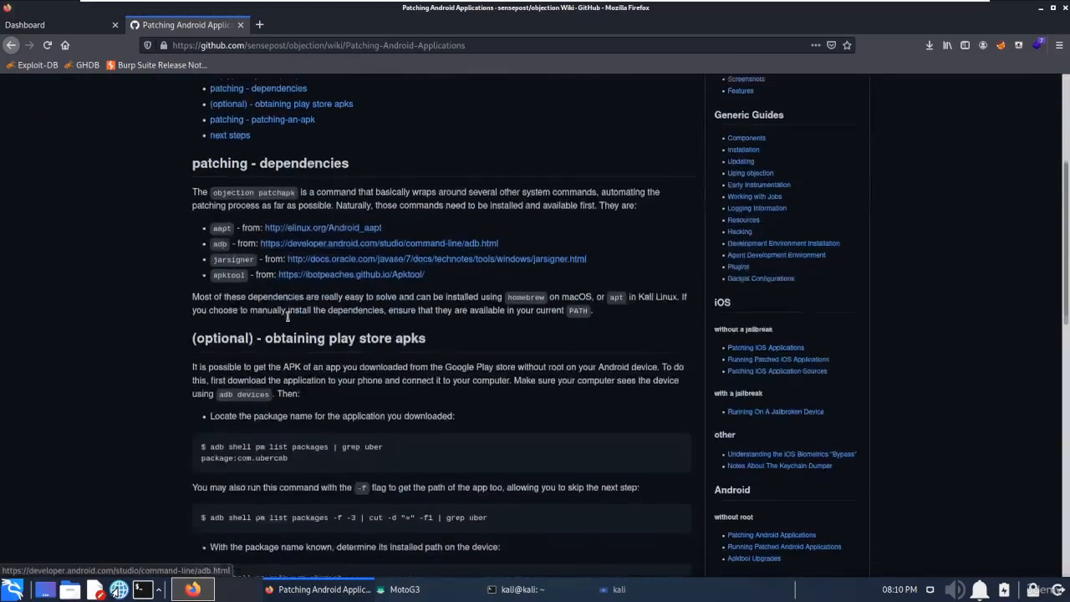
scroll(down, 3)
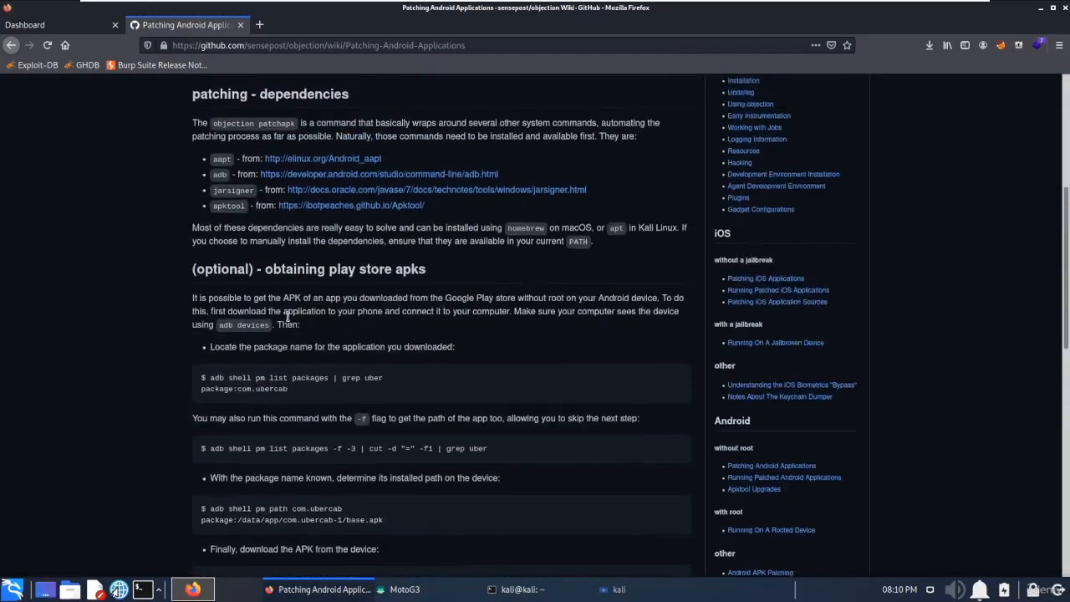
scroll(up, 3)
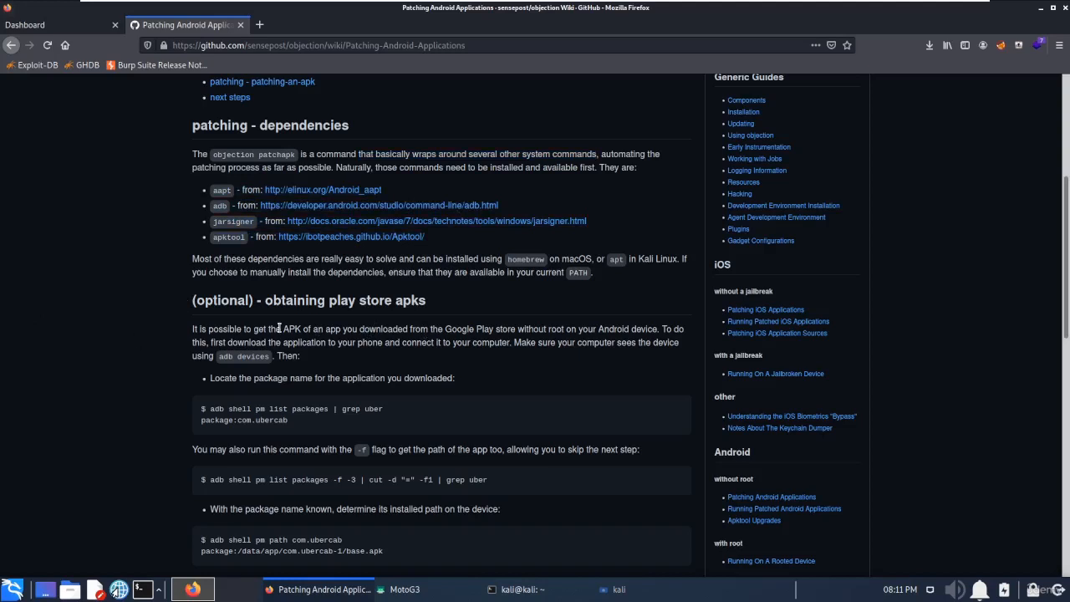
click(186, 589)
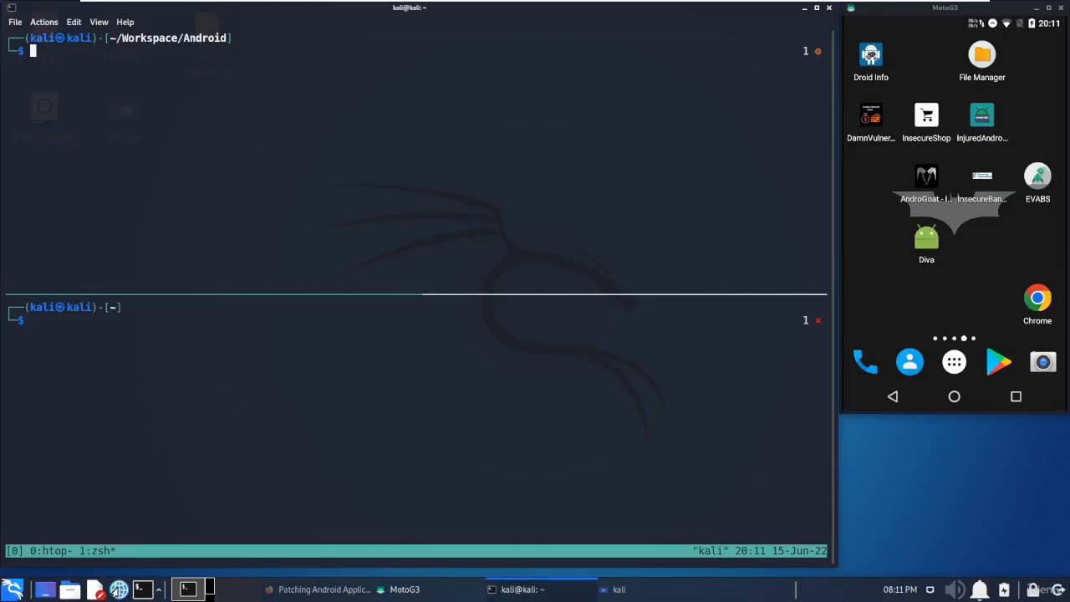
mouse_move(224, 115)
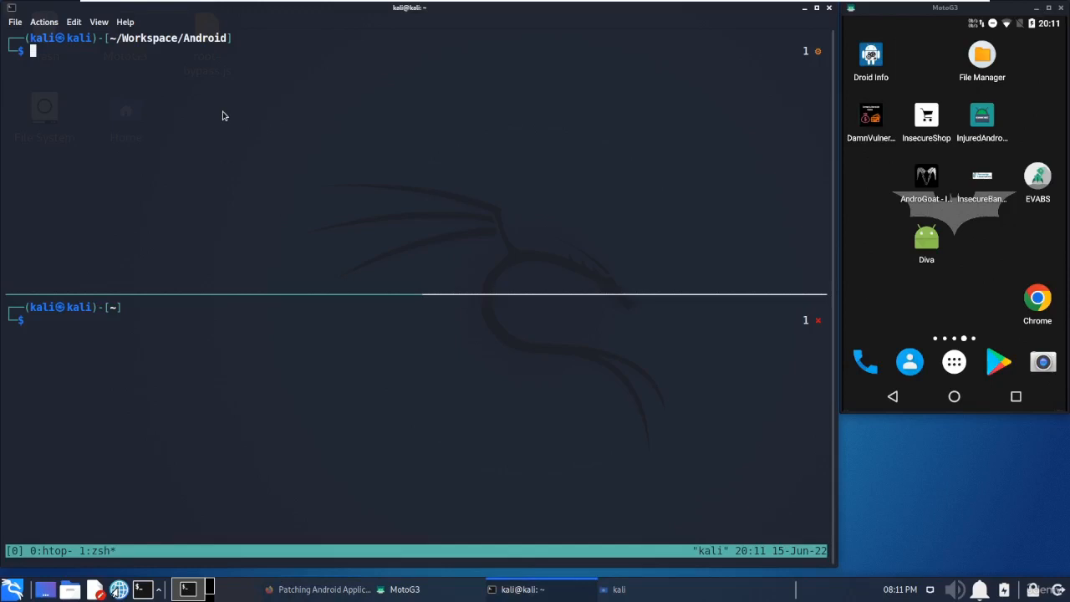
- Drop the recalled objection patchapk command and list the Dream11 APK and bypass scripts
text(objection)
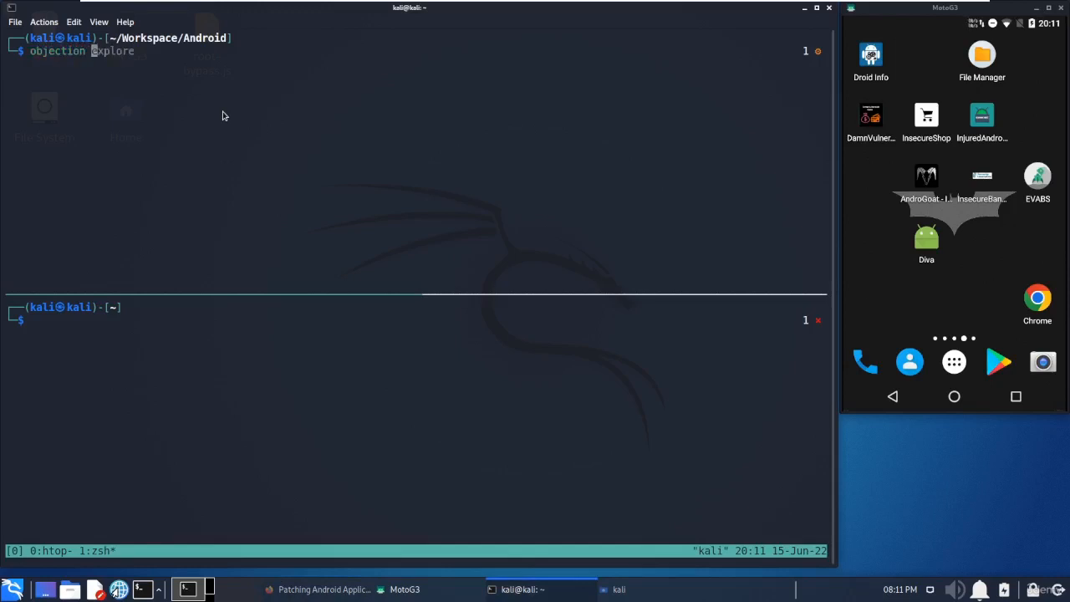
text(patchapk --help)
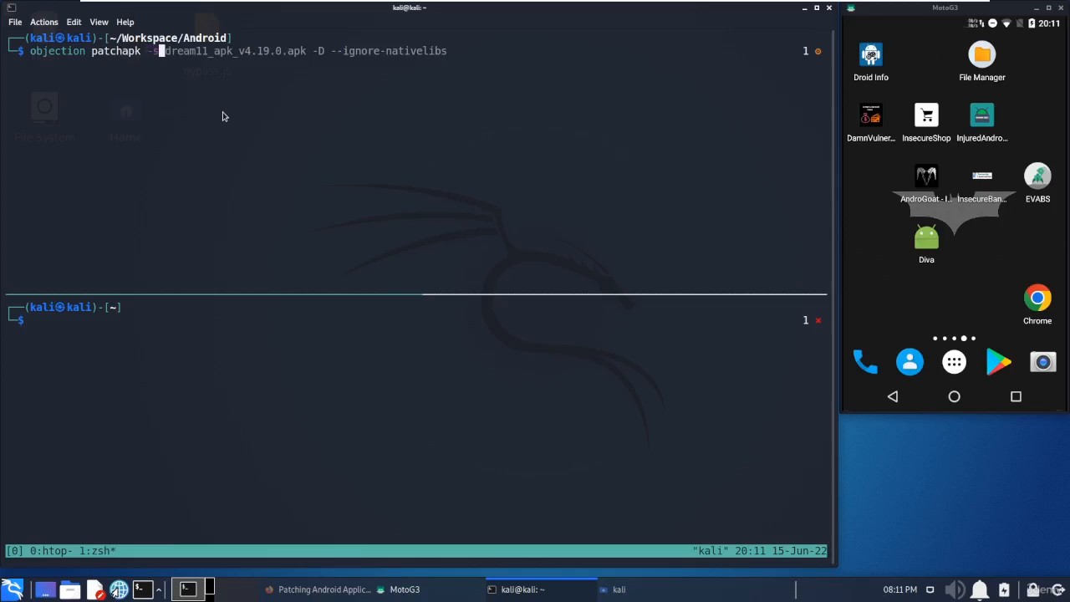
key(Return)
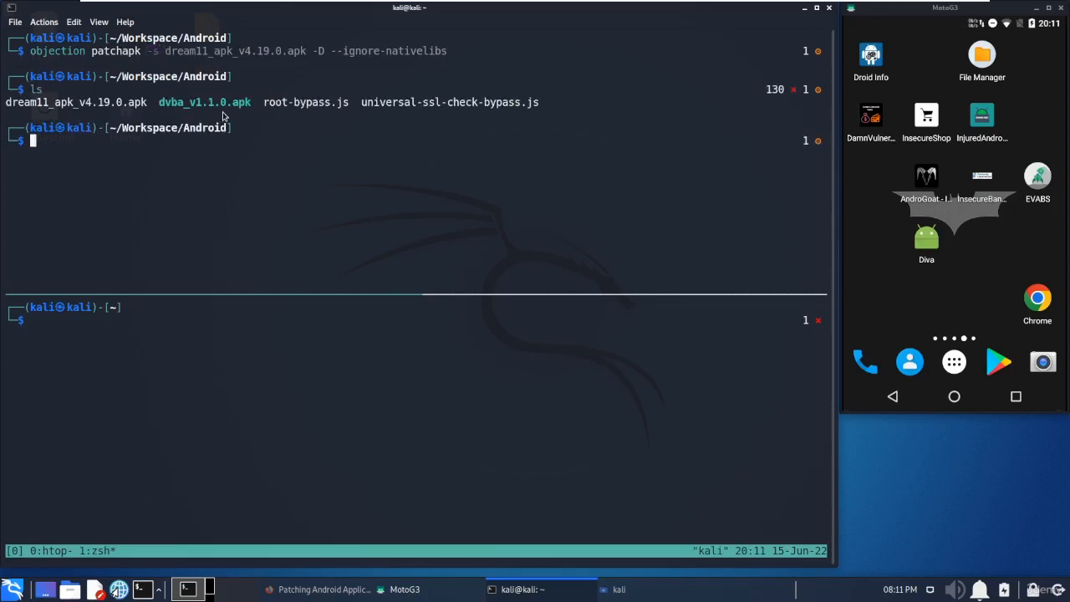
- Copy the dream11_apk_v4.19.0.apk file name from the directory listing
double_click(75, 102)
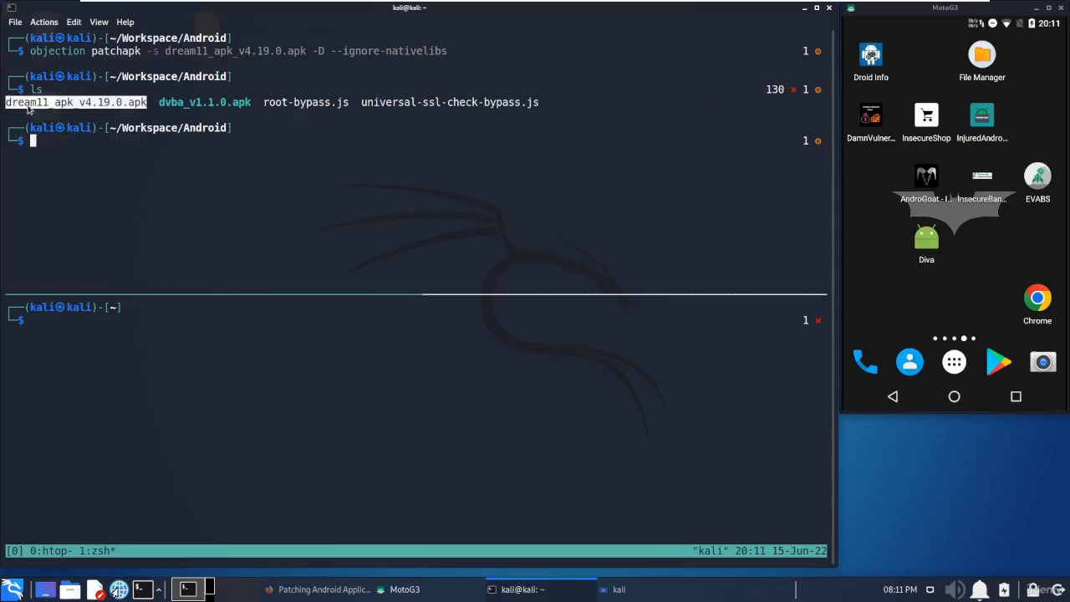
mouse_move(51, 151)
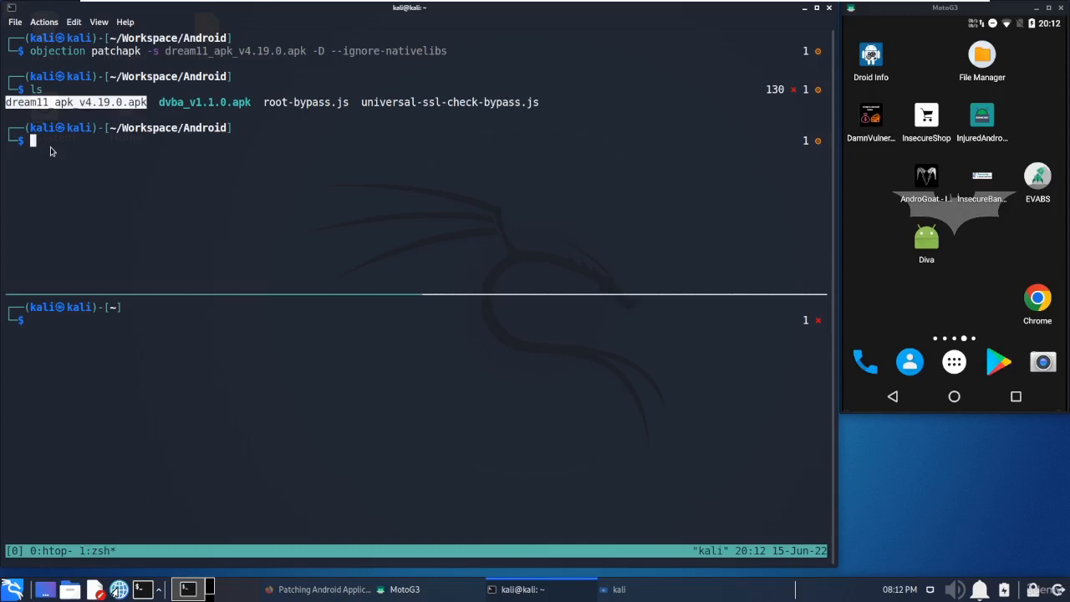
mouse_move(59, 153)
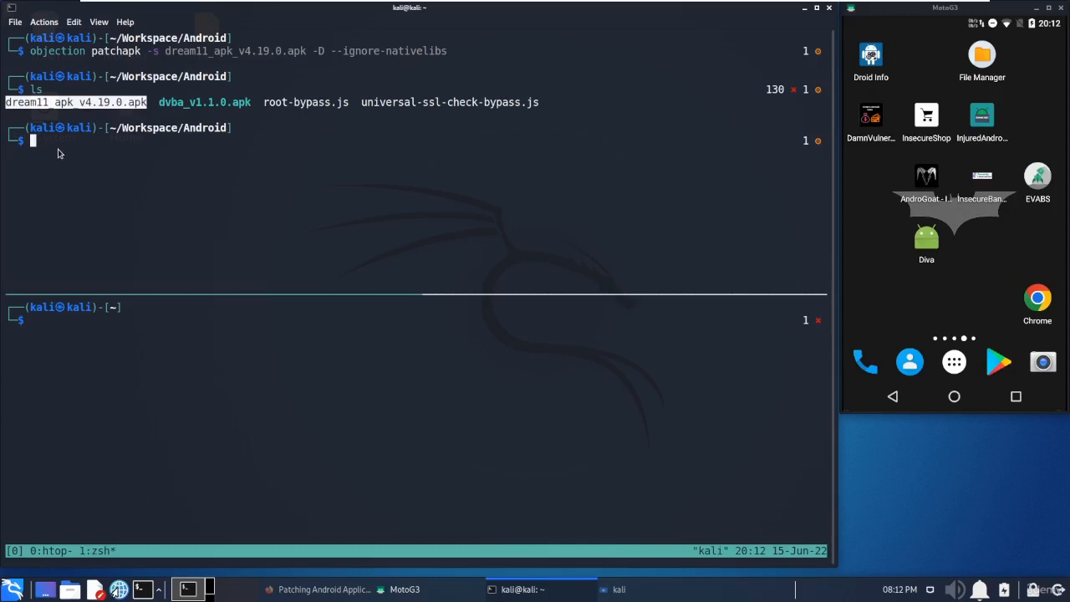
mouse_move(66, 153)
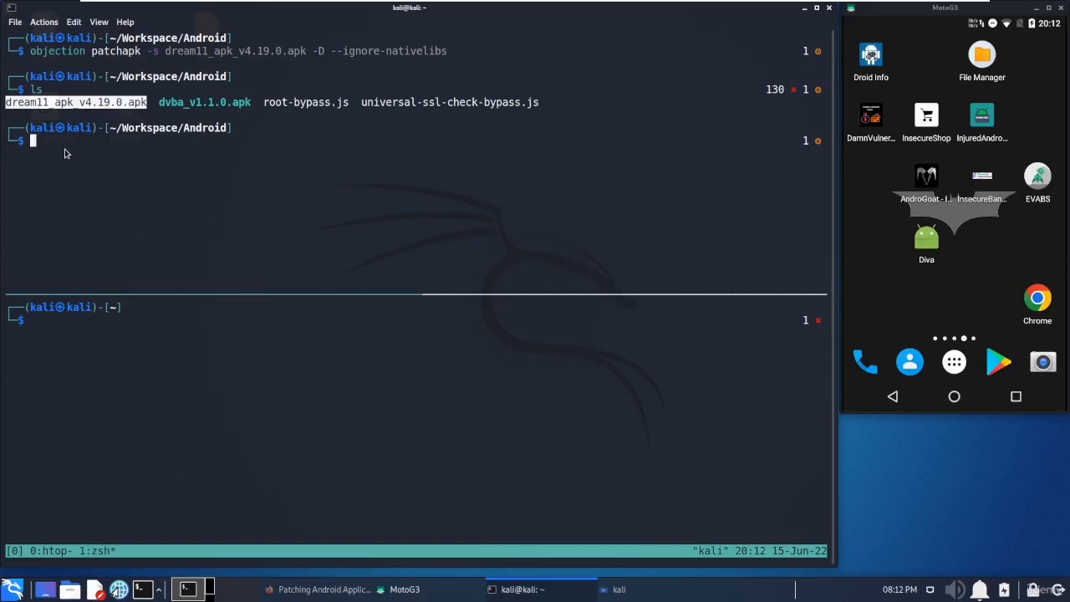
- Rerun objection patchapk on the Dream11 APK with --skip-resources replacing -D
text(objection explore)
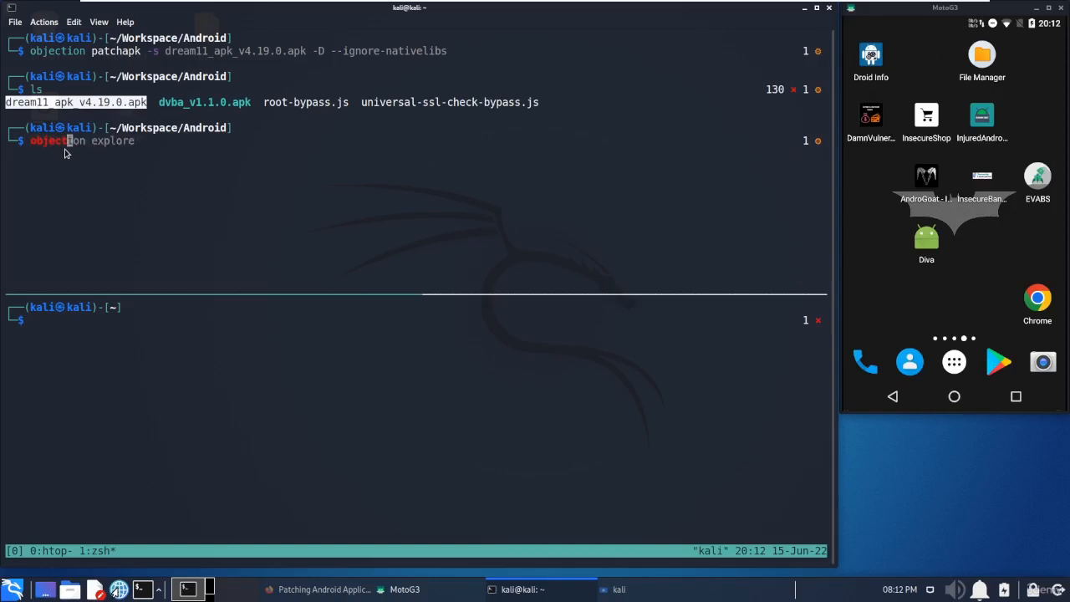
key(Up)
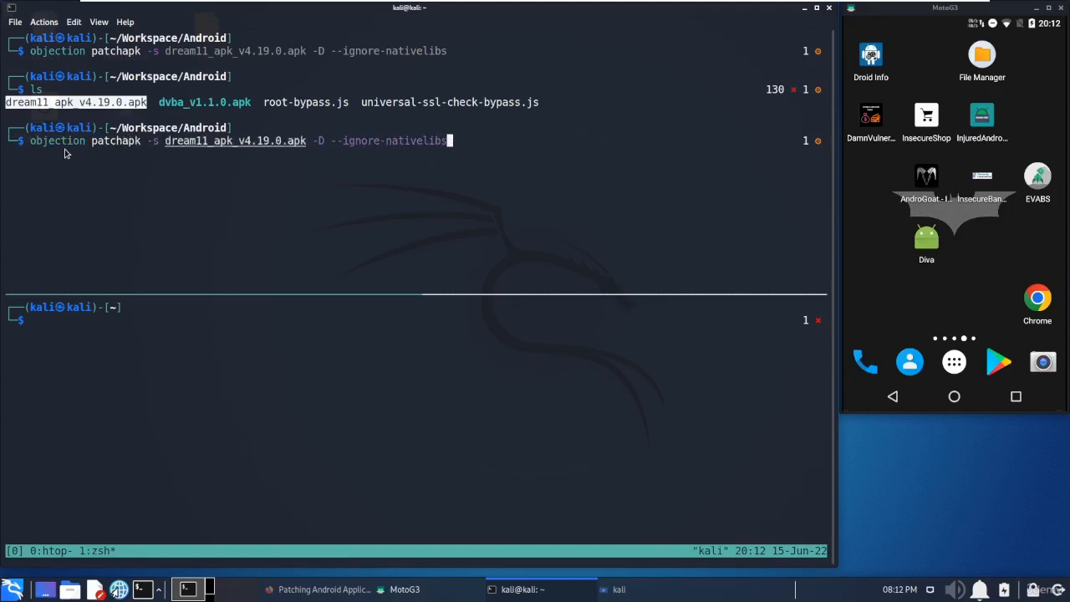
mouse_move(223, 142)
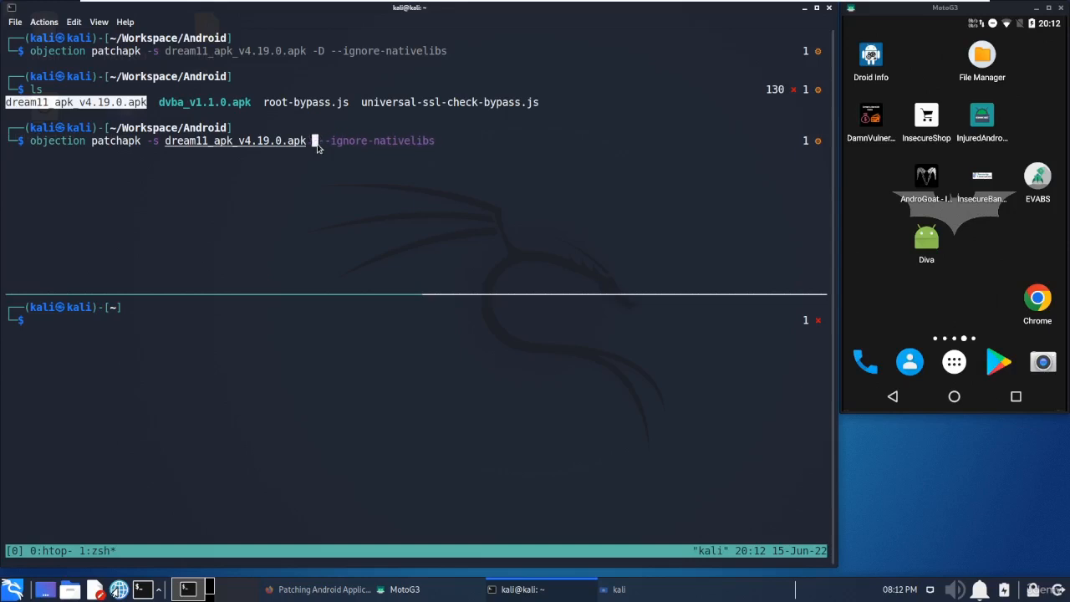
text(skip)
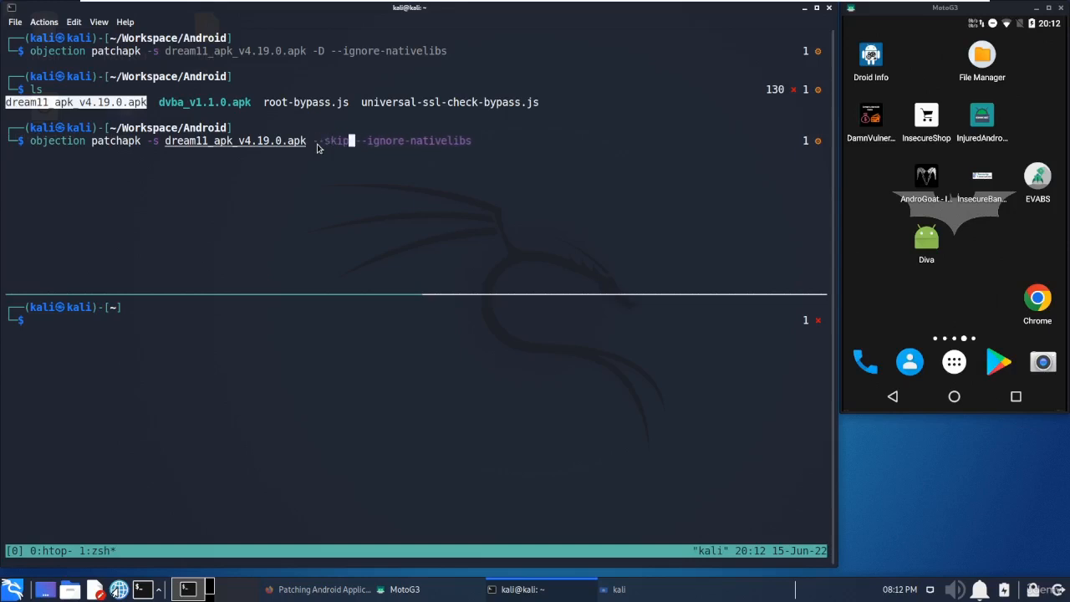
text(-resources)
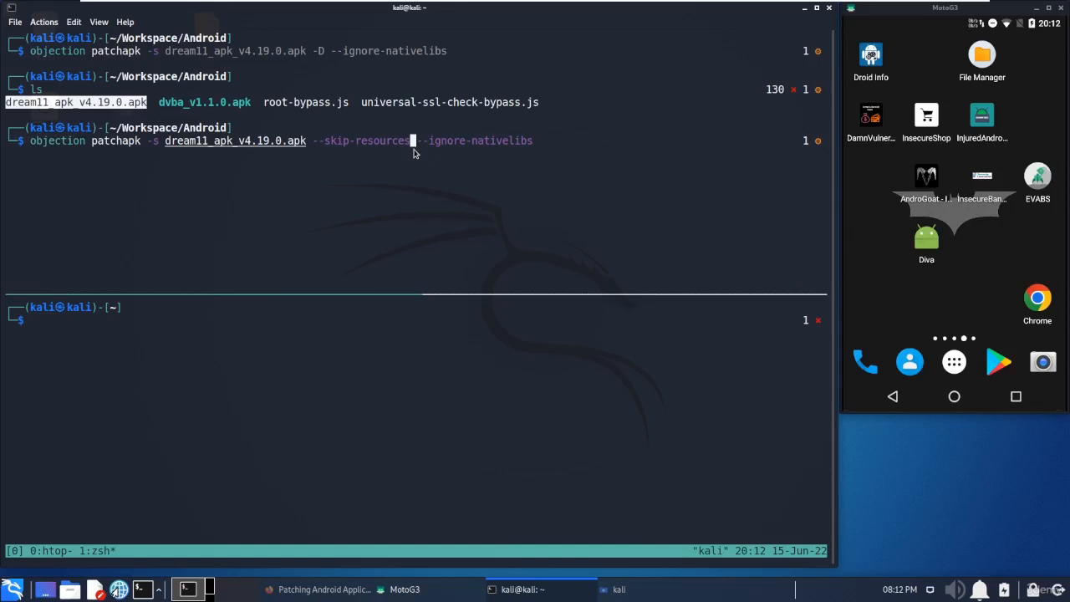
mouse_move(549, 151)
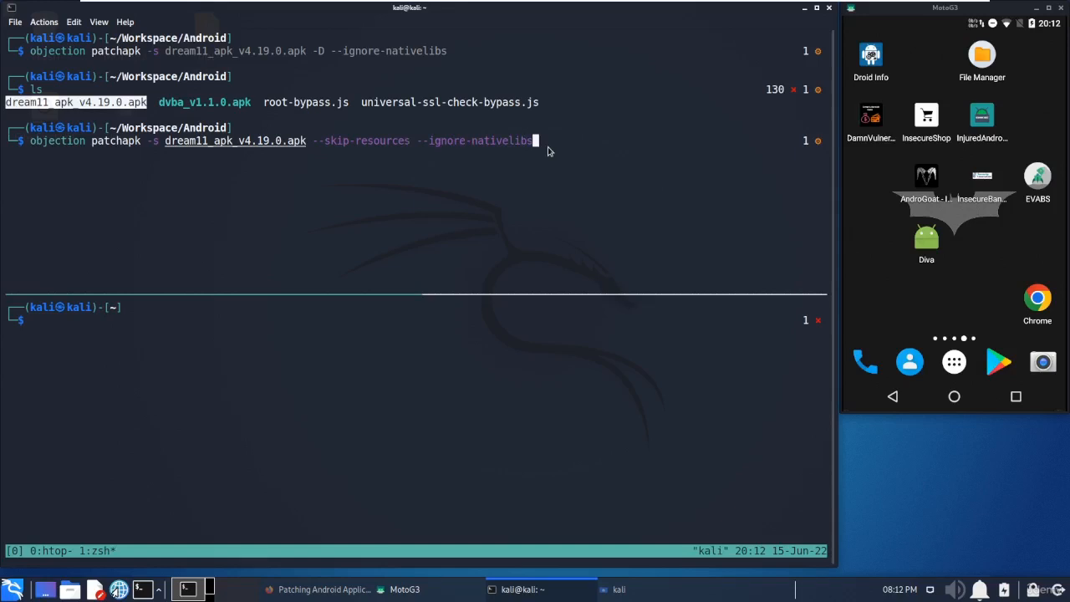
key(Return)
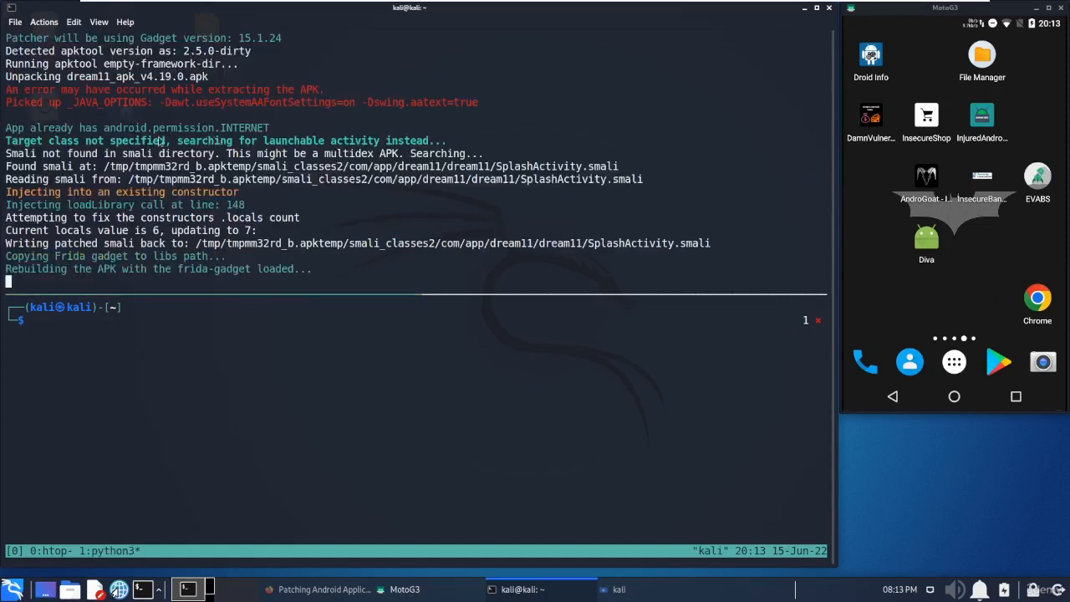
mouse_move(416, 153)
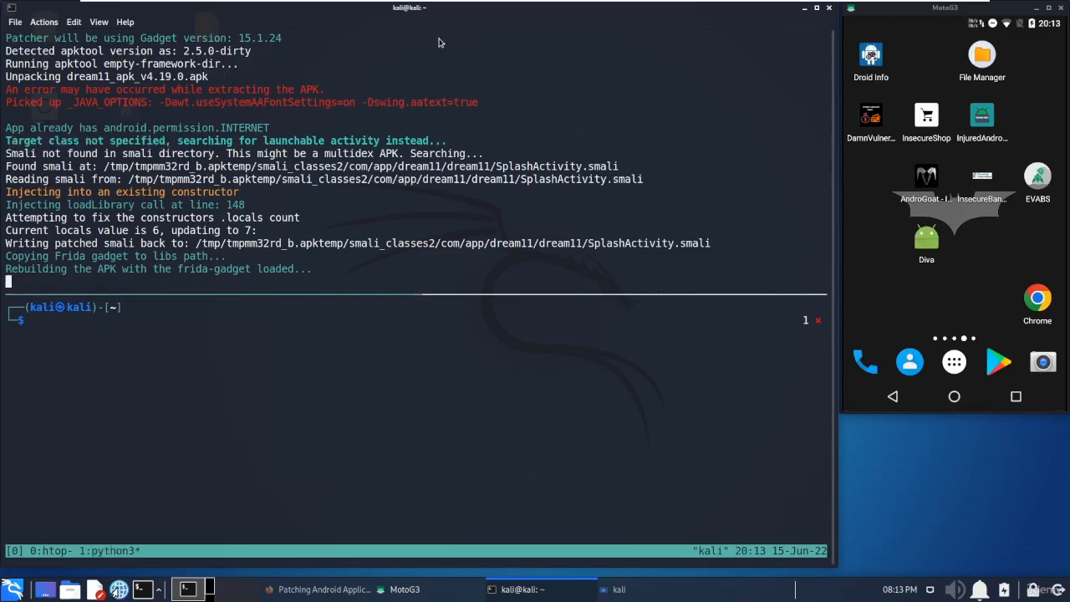
mouse_move(205, 152)
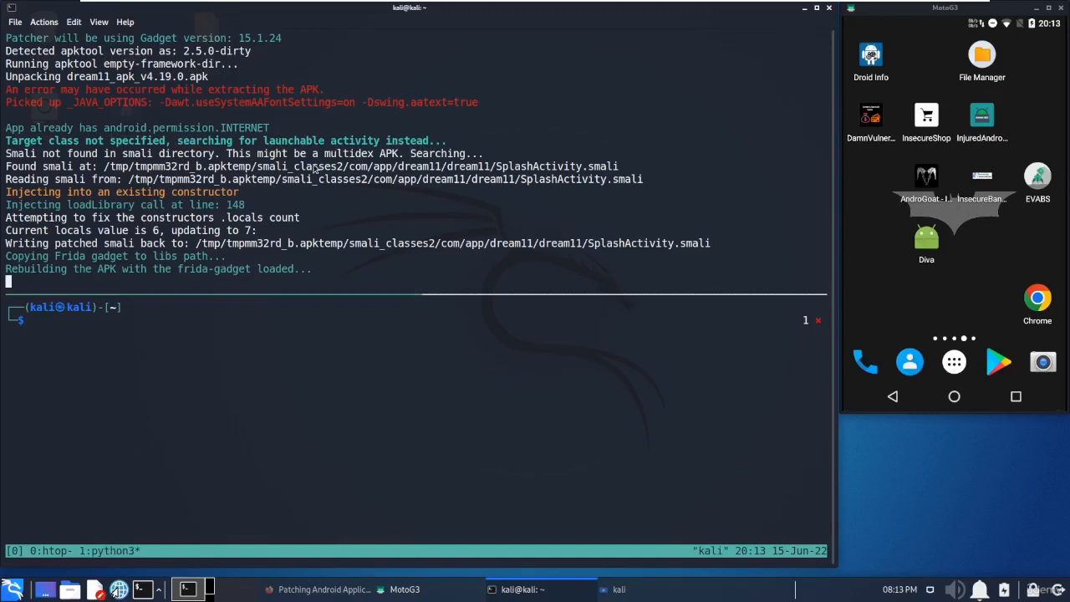
mouse_move(632, 190)
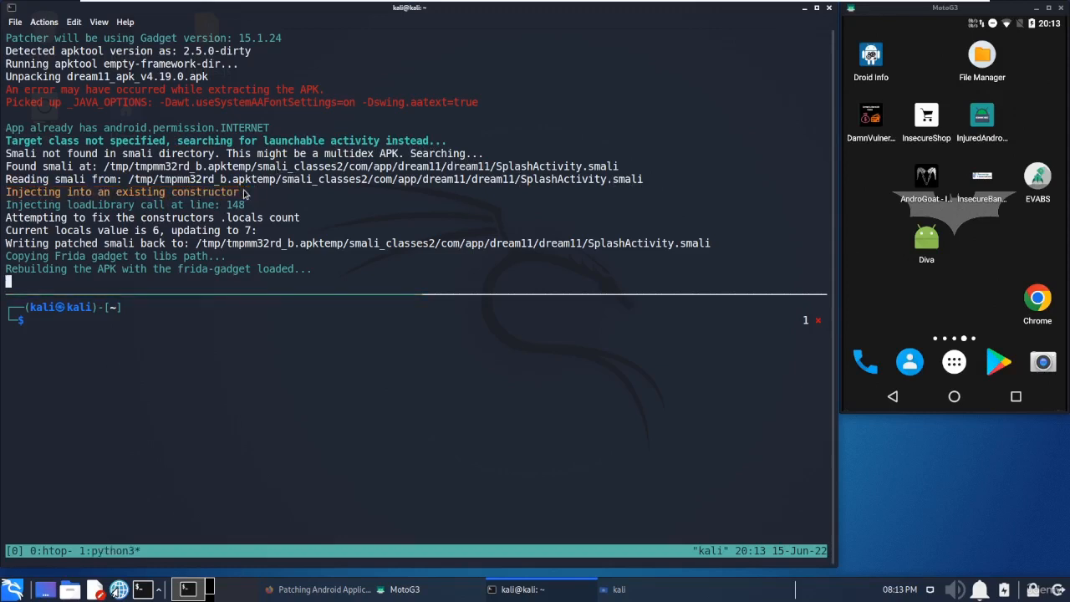
- Wait for objection to inject the Frida gadget and build dream11_apk_v4.19.0.objection.apk
double_click(146, 242)
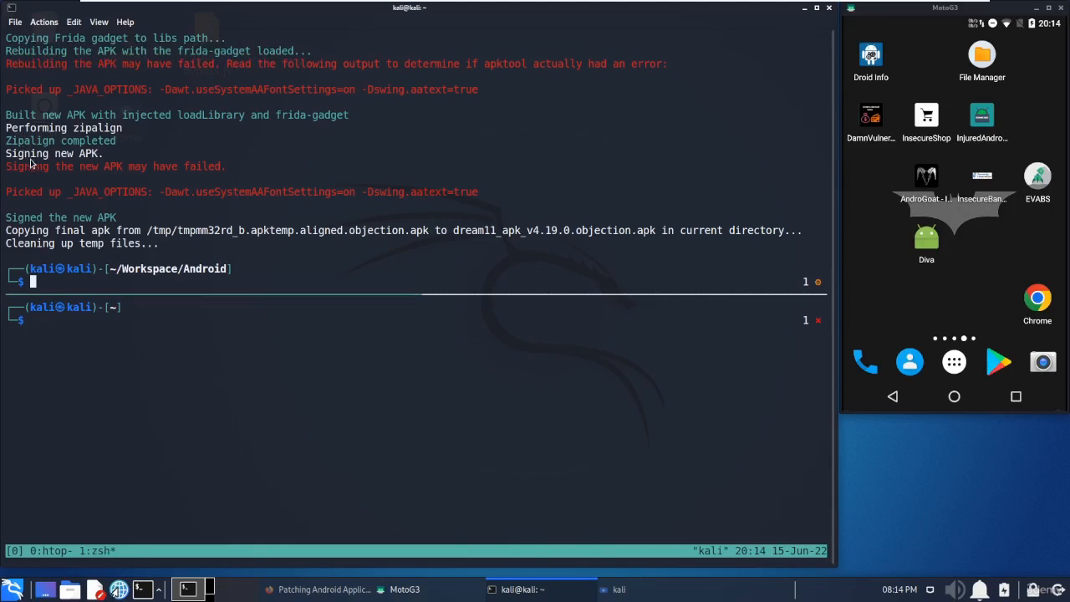
mouse_move(119, 158)
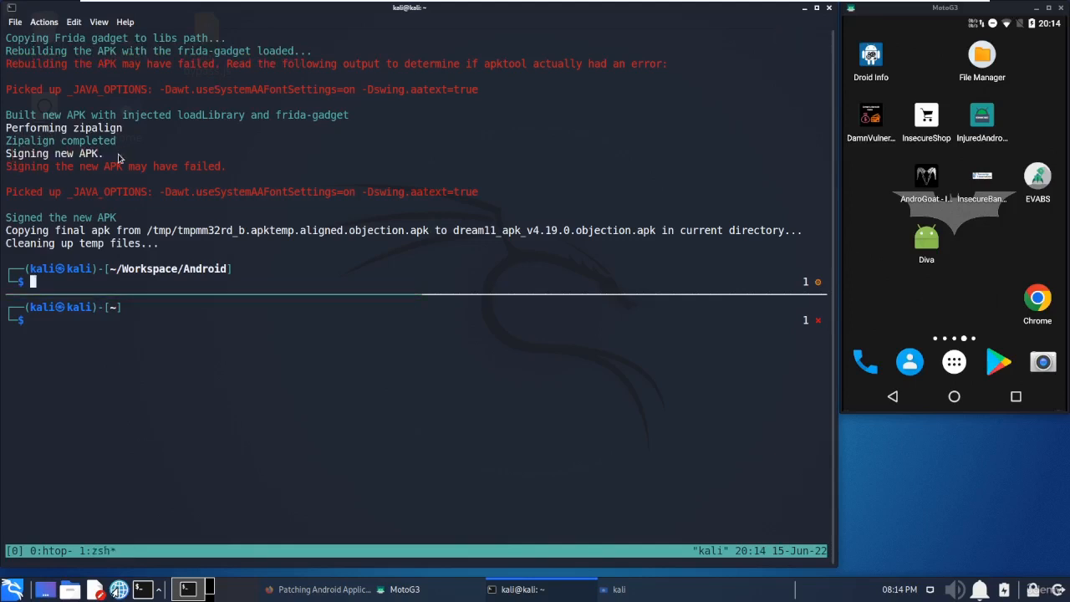
mouse_move(66, 282)
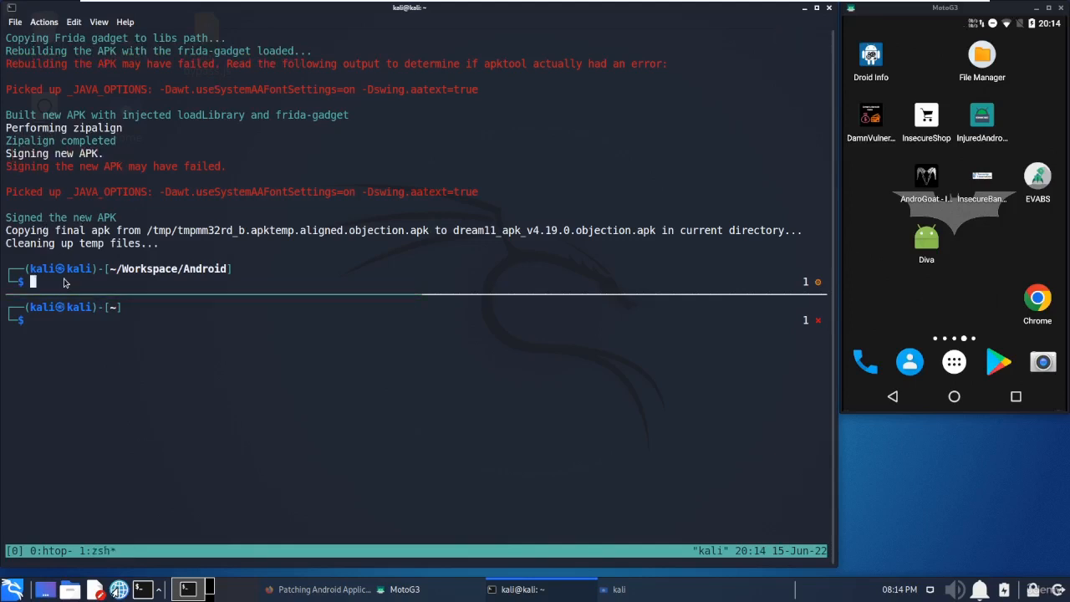
- List the workspace with ls and select the patched dream11_apk_v4.19.0.objection.apk name
text(ls)
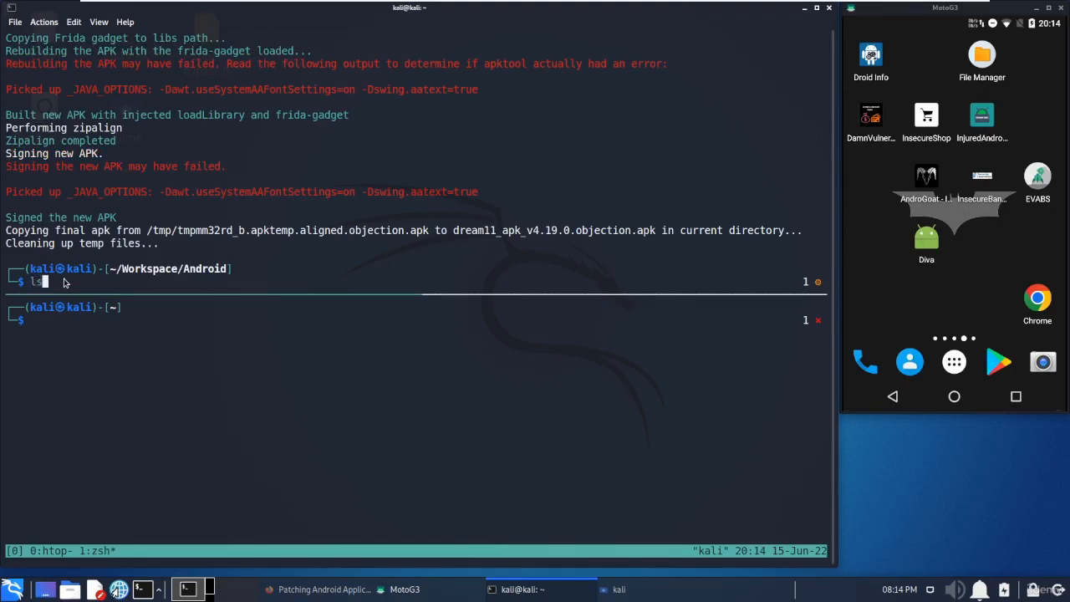
key(Return)
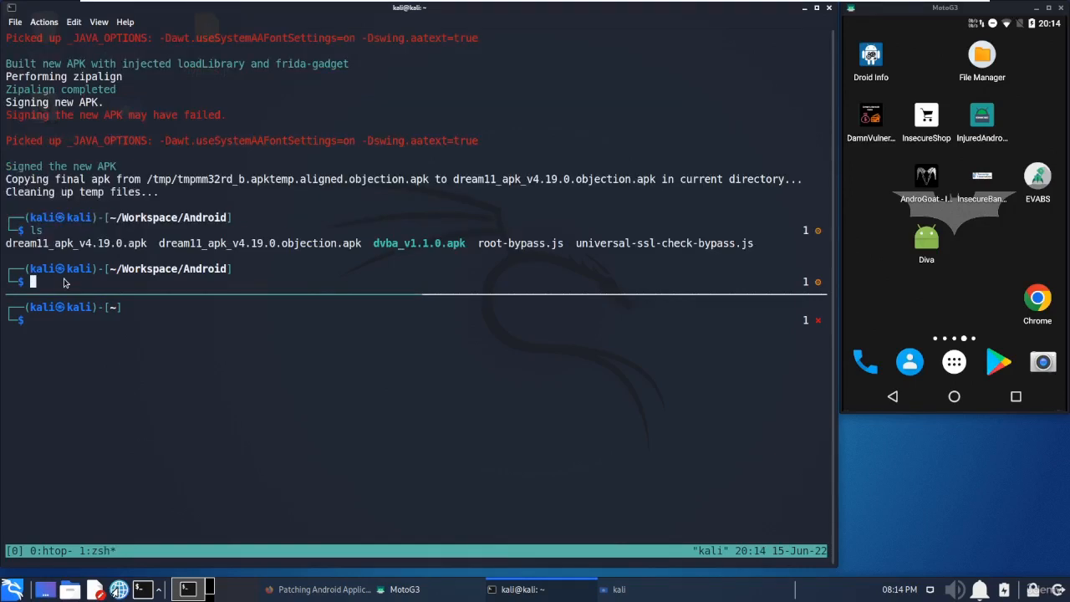
double_click(200, 243)
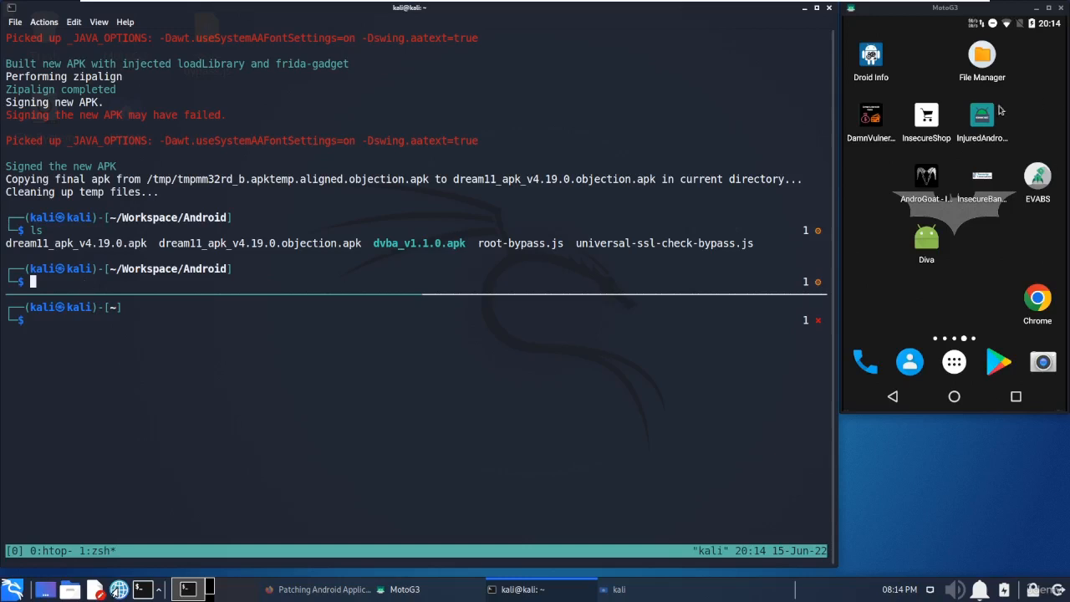
- Install dream11_apk_v4.19.0.objection.apk on the phone via adb install, confirming Success
text(adb install dream11_apk_v4.19.0.objection.apk)
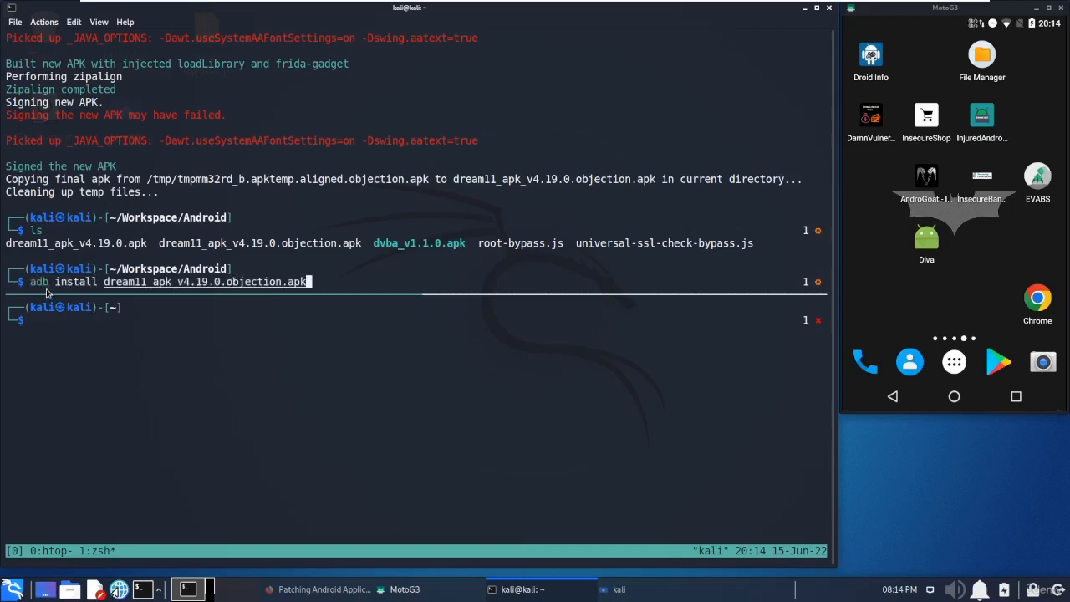
key(Return)
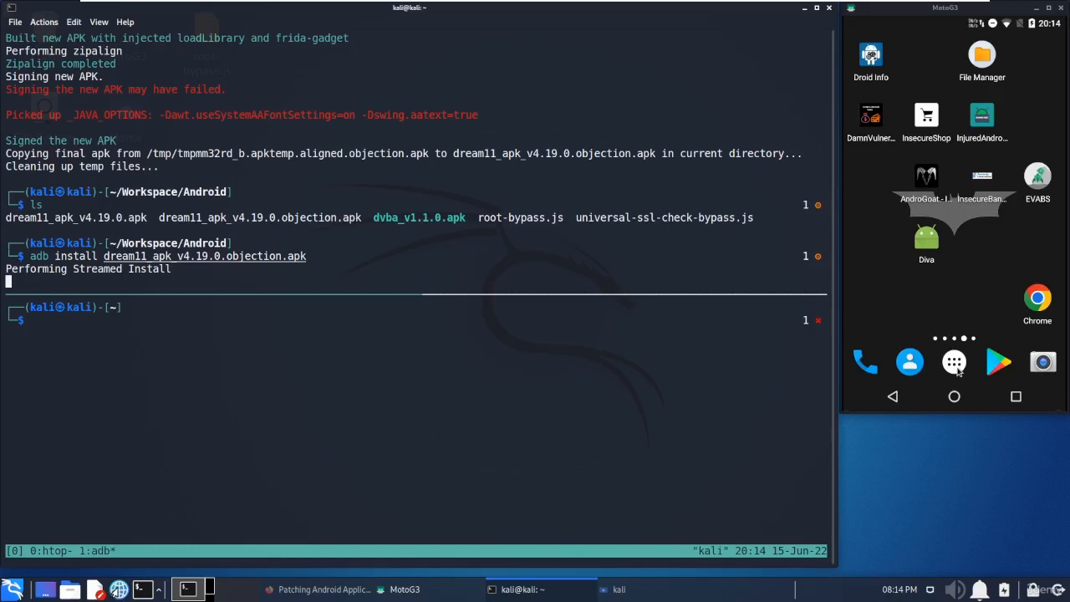
click(954, 361)
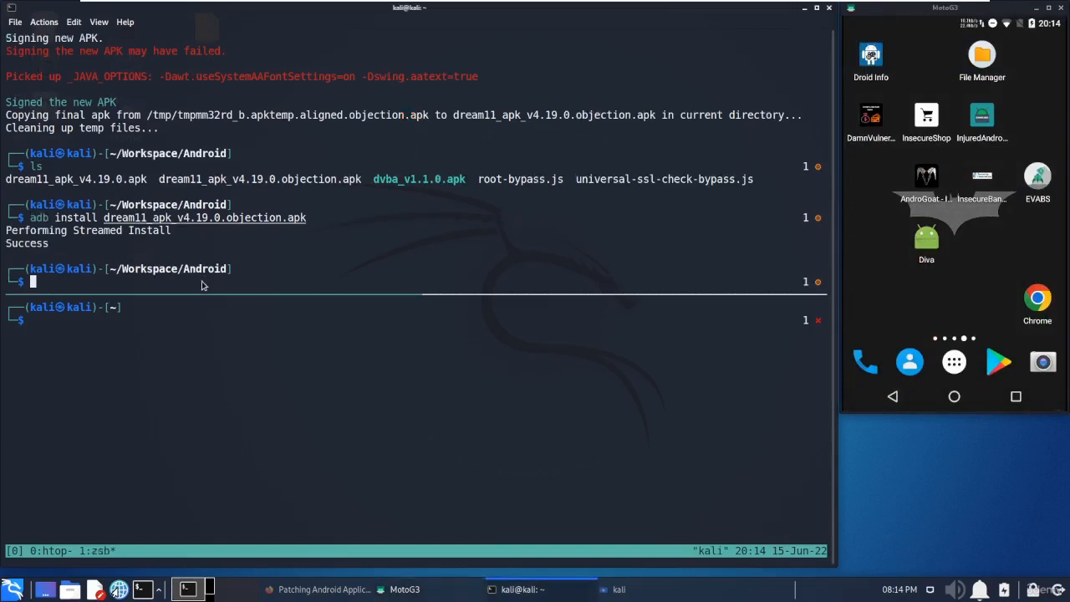
mouse_move(151, 320)
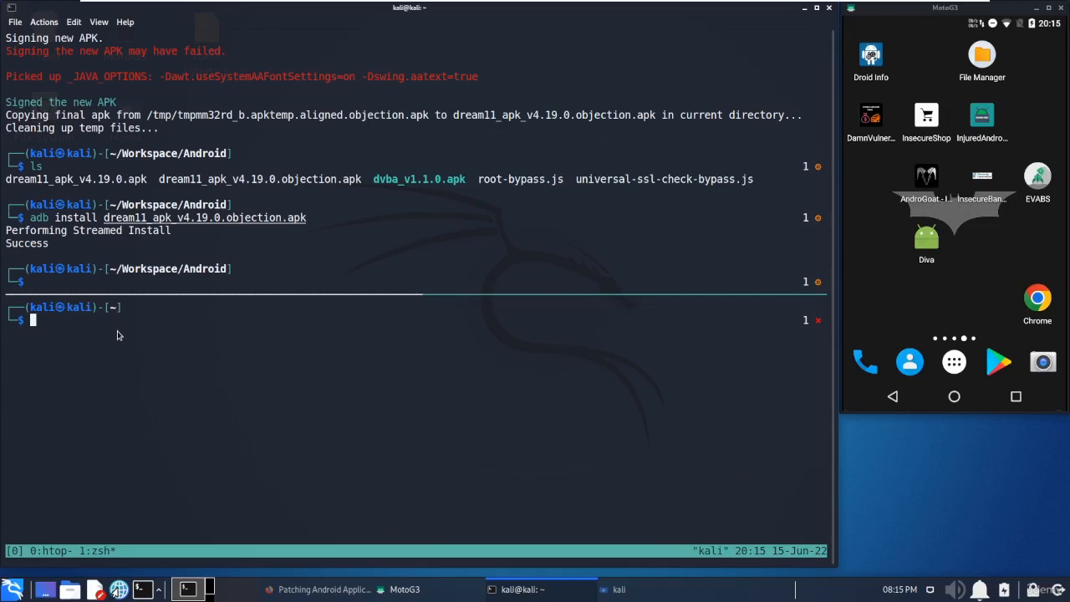
- Check the phone's processes with adb shell ps | grep frida, find none, then exit and clear
text(adb shell)
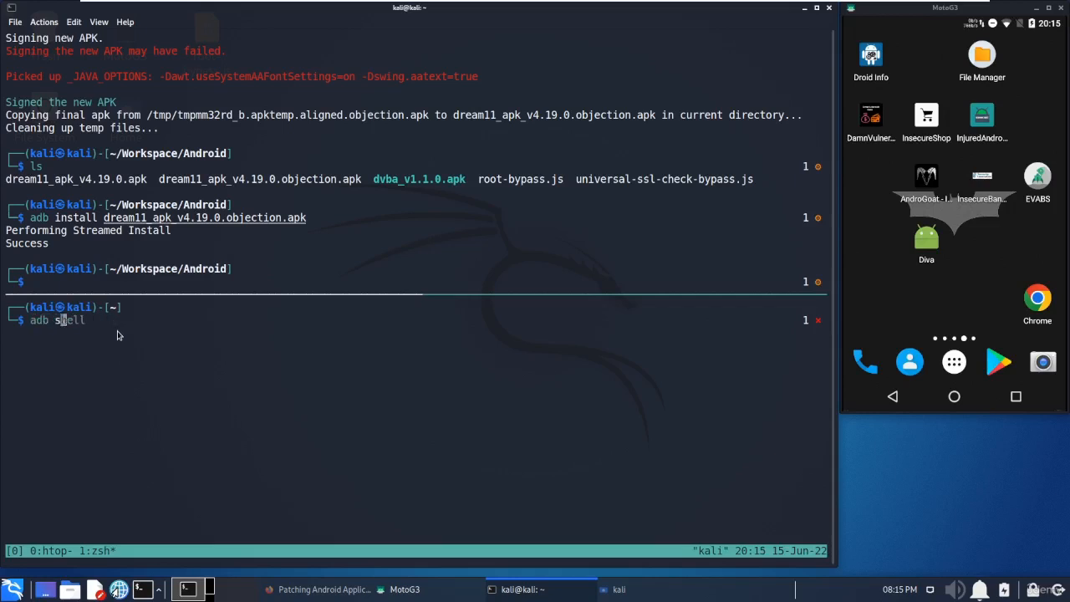
key(Return)
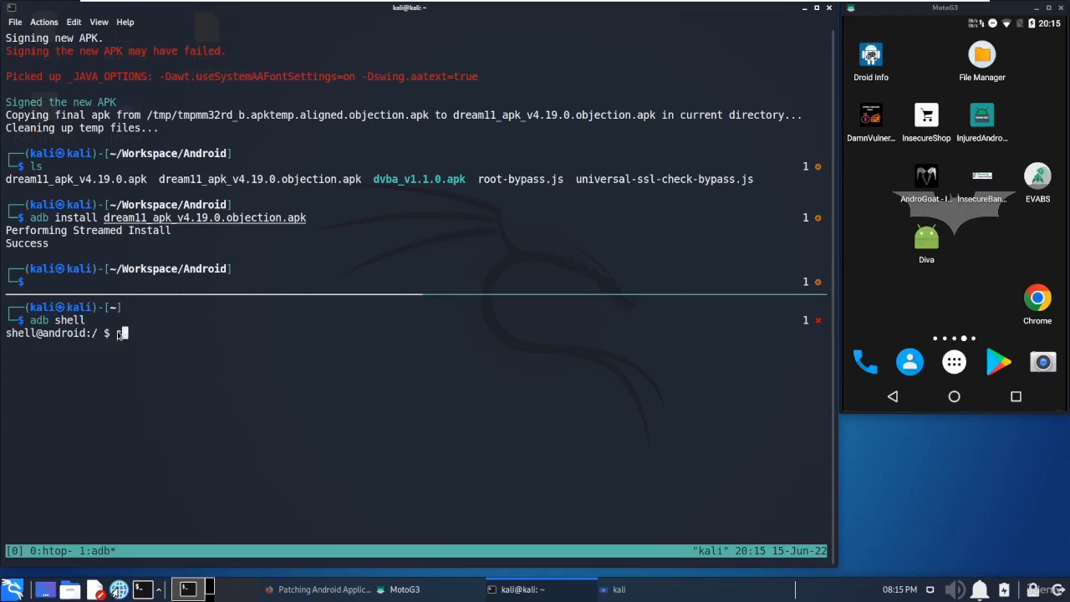
text(ps |)
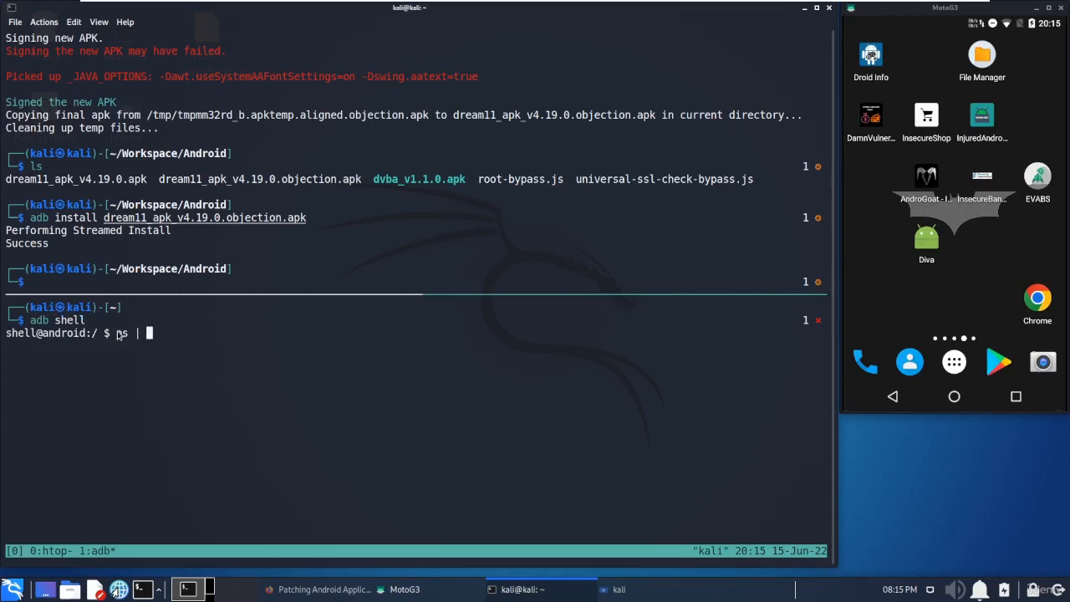
text(grep frida)
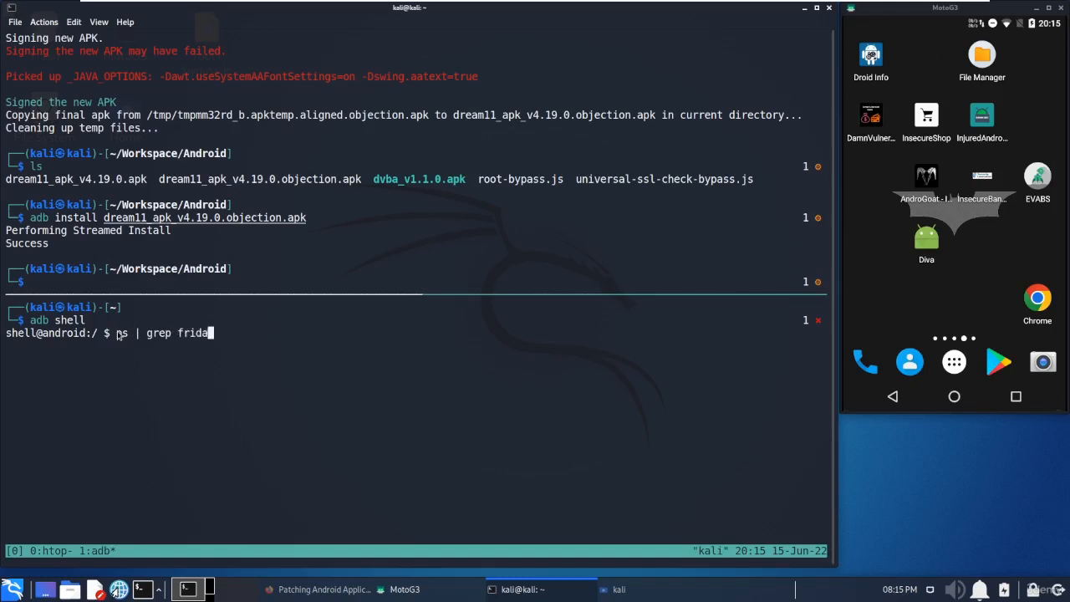
key(Return)
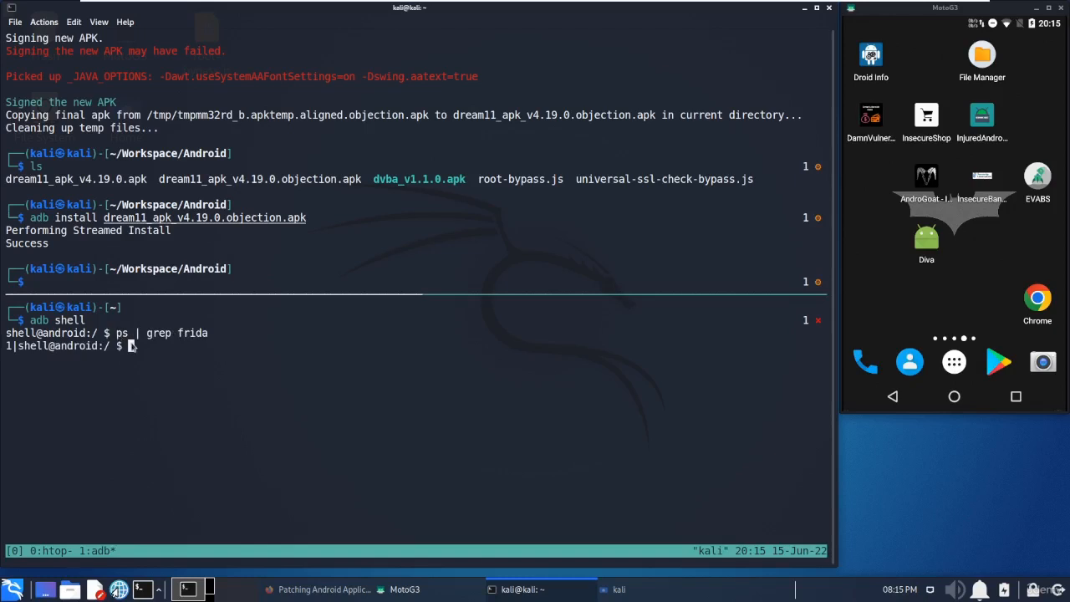
mouse_move(136, 358)
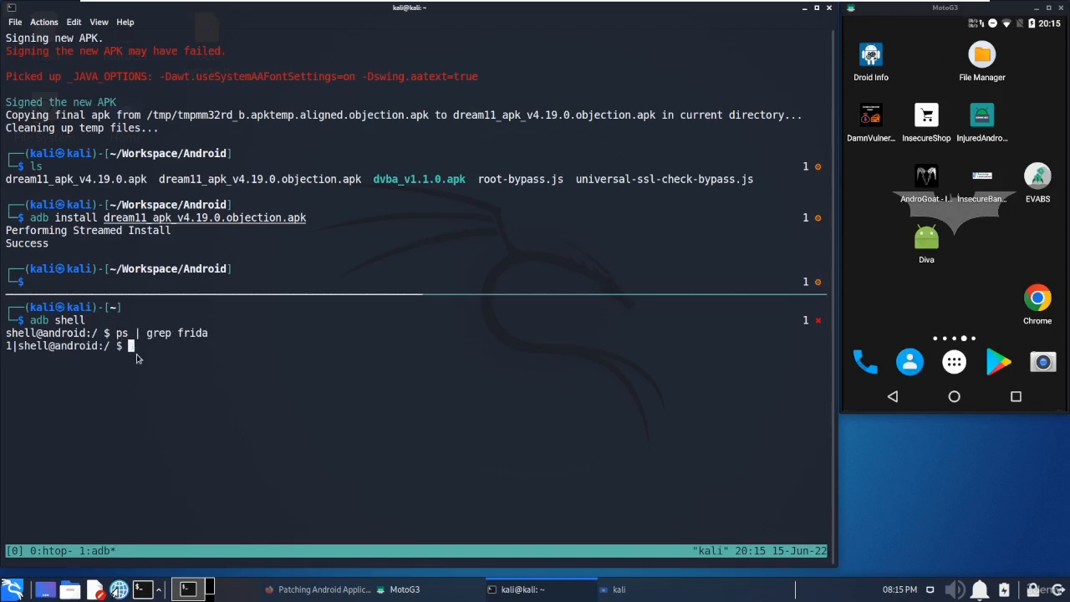
key(Return)
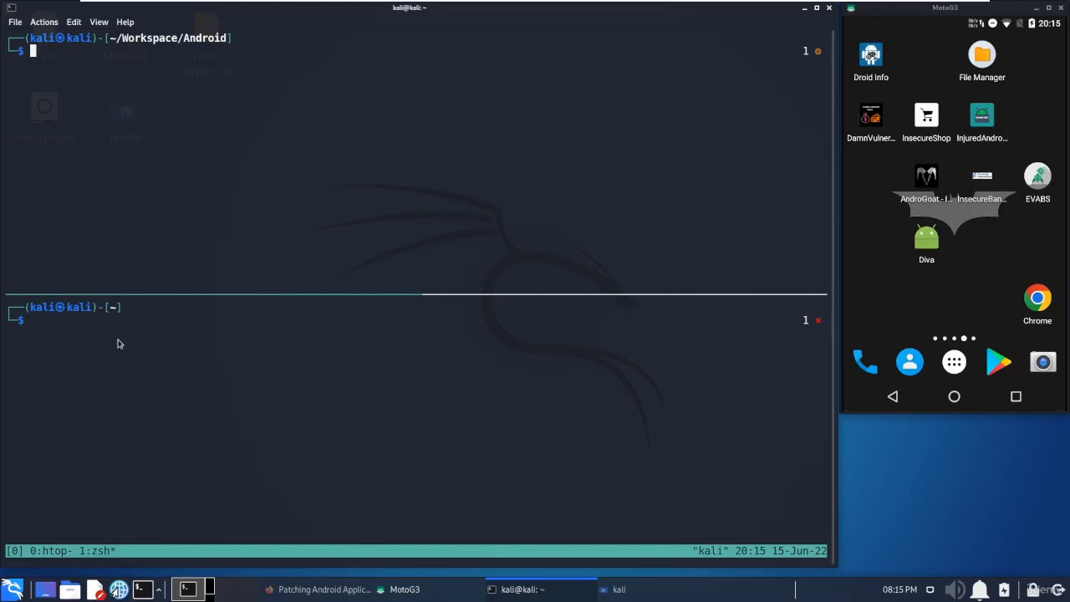
- Stream adb logcat | grep -i frida and launch Dream11 from the phone's app drawer
text(adb logcat | grep -i frida)
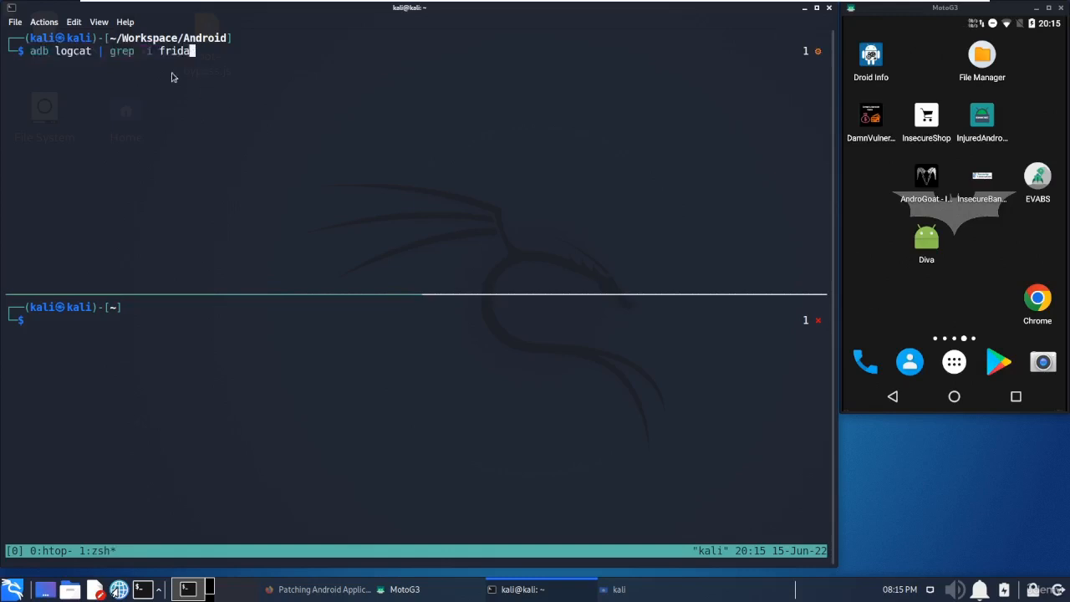
key(Return)
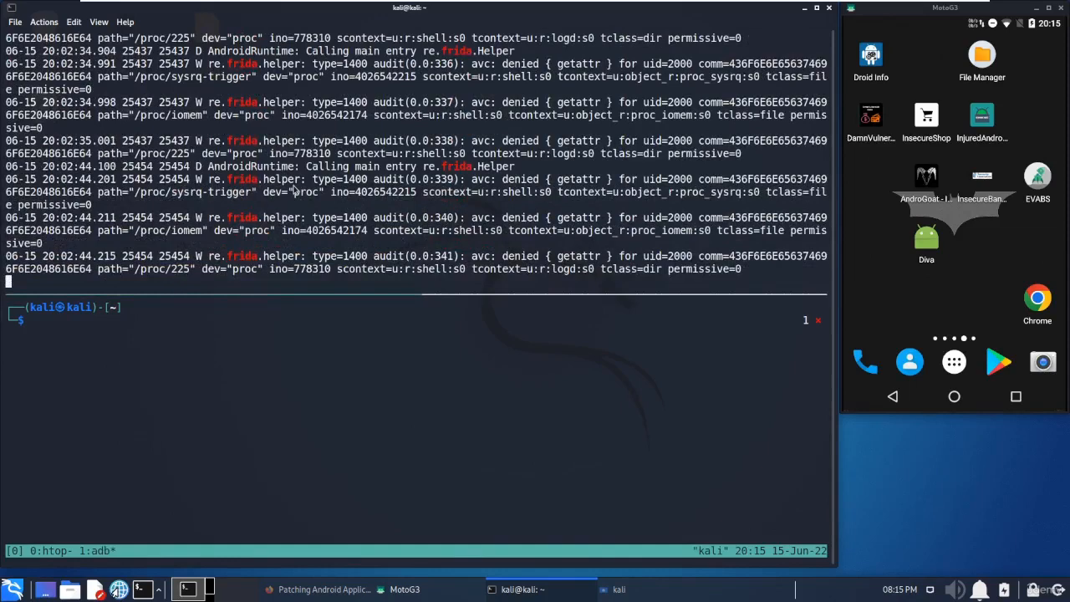
mouse_move(942, 326)
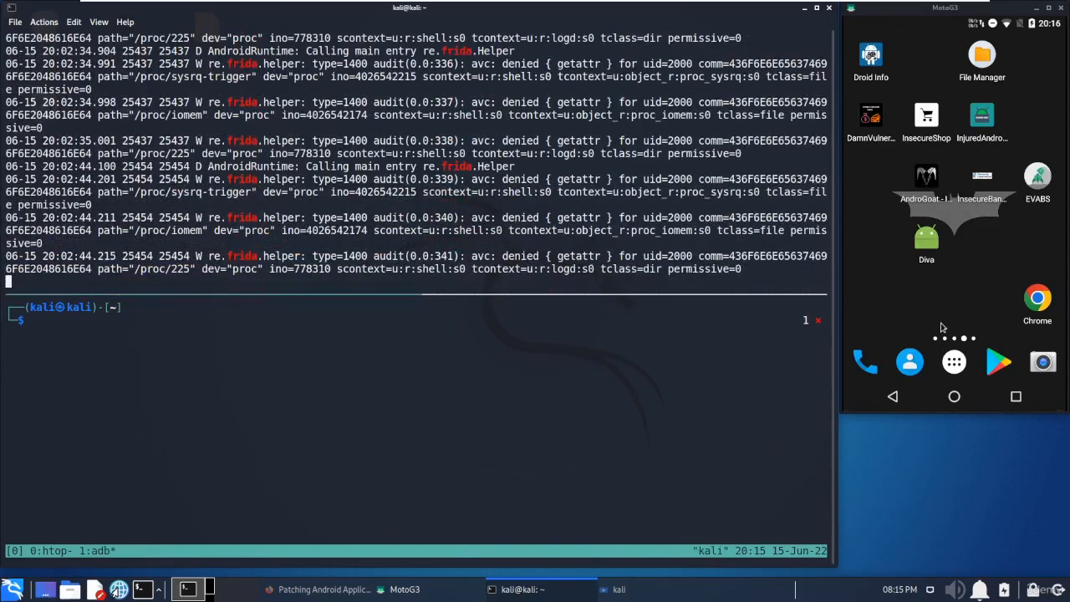
click(953, 361)
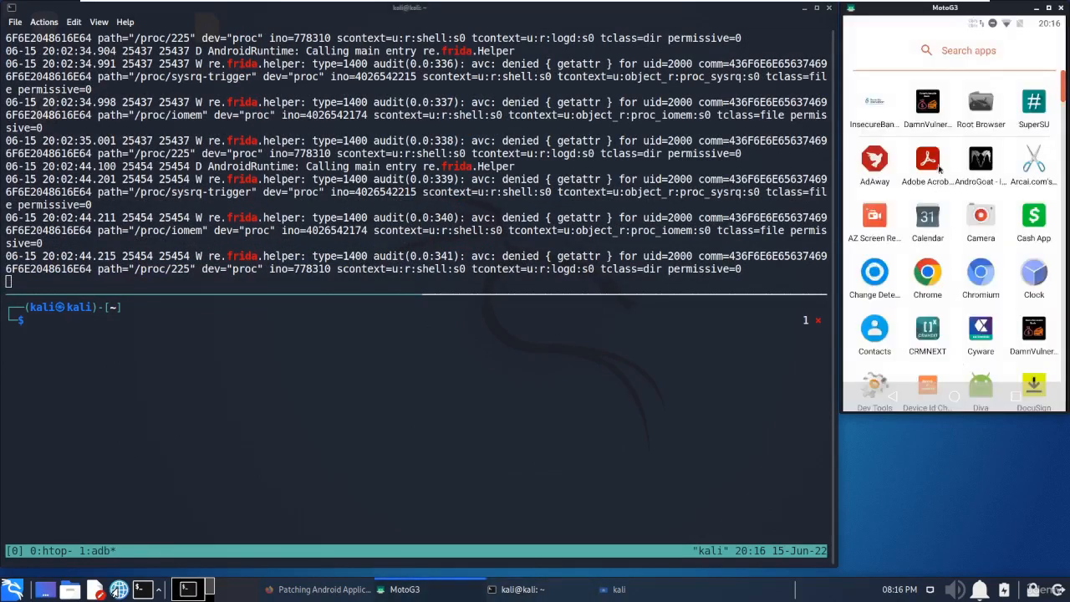
scroll(down, 3)
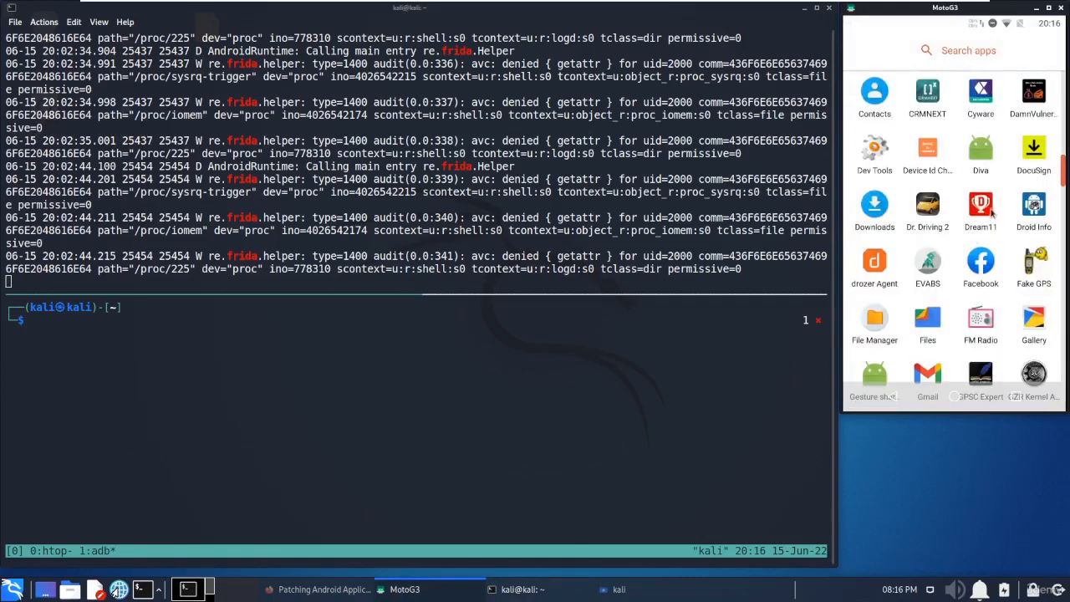
click(979, 209)
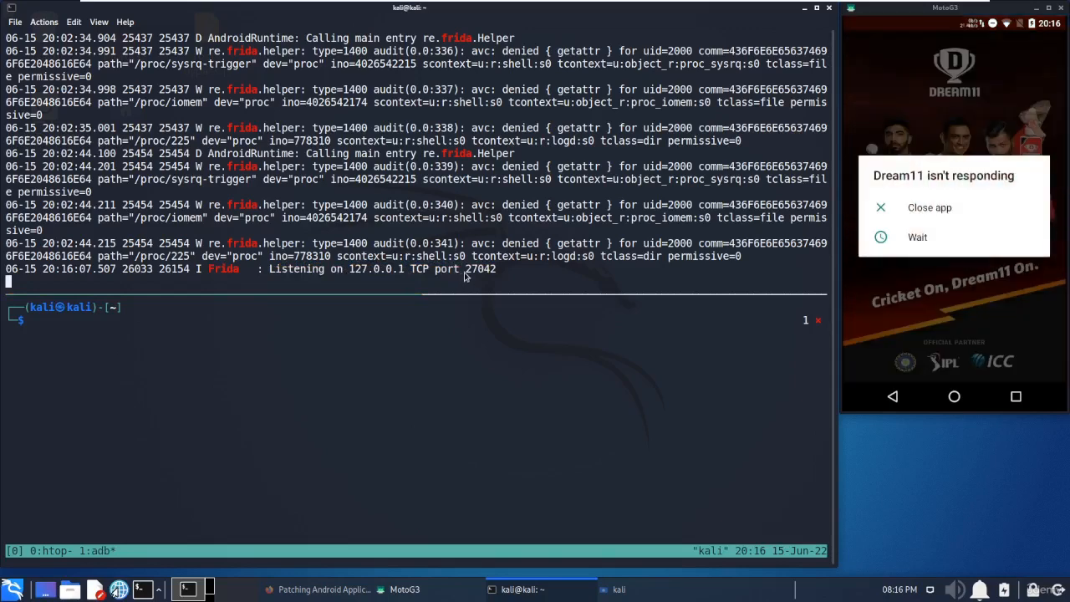
- Keep Dream11 running past its not-responding dialog and stop the logcat pane
click(917, 237)
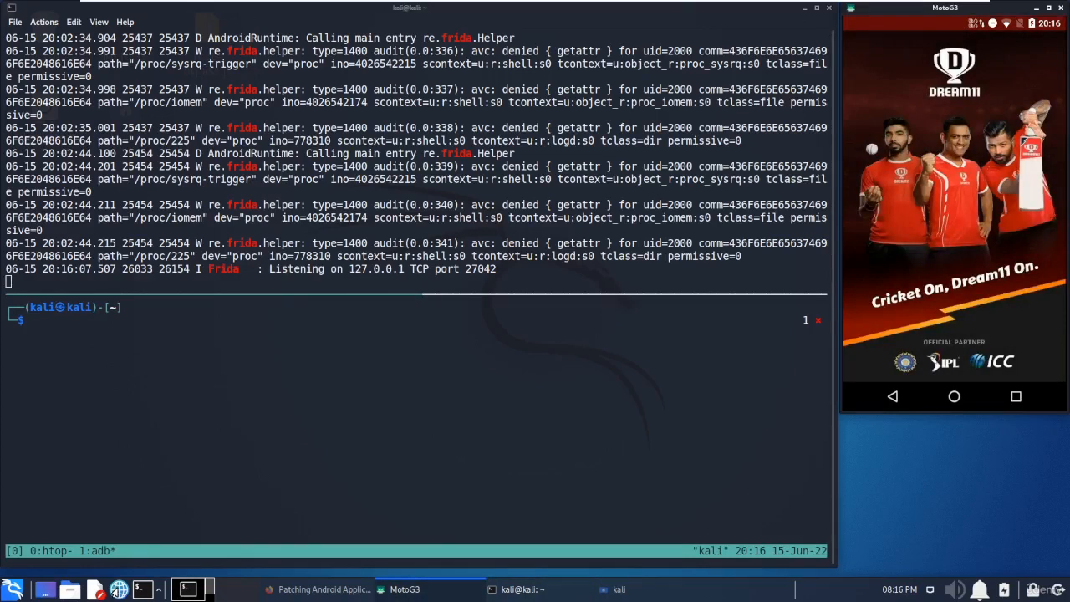
mouse_move(57, 341)
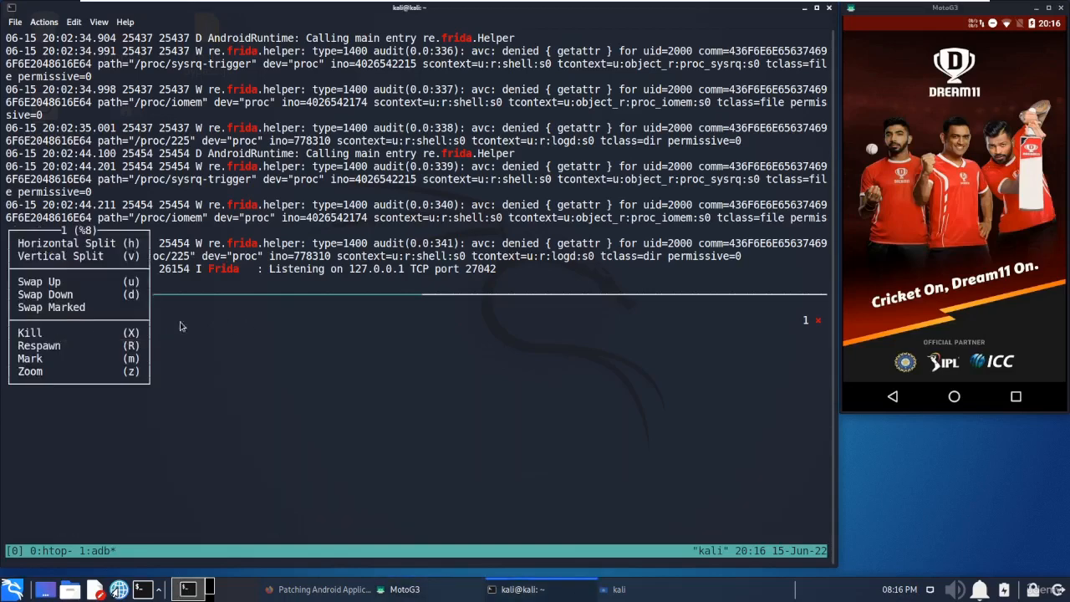
right_click(180, 326)
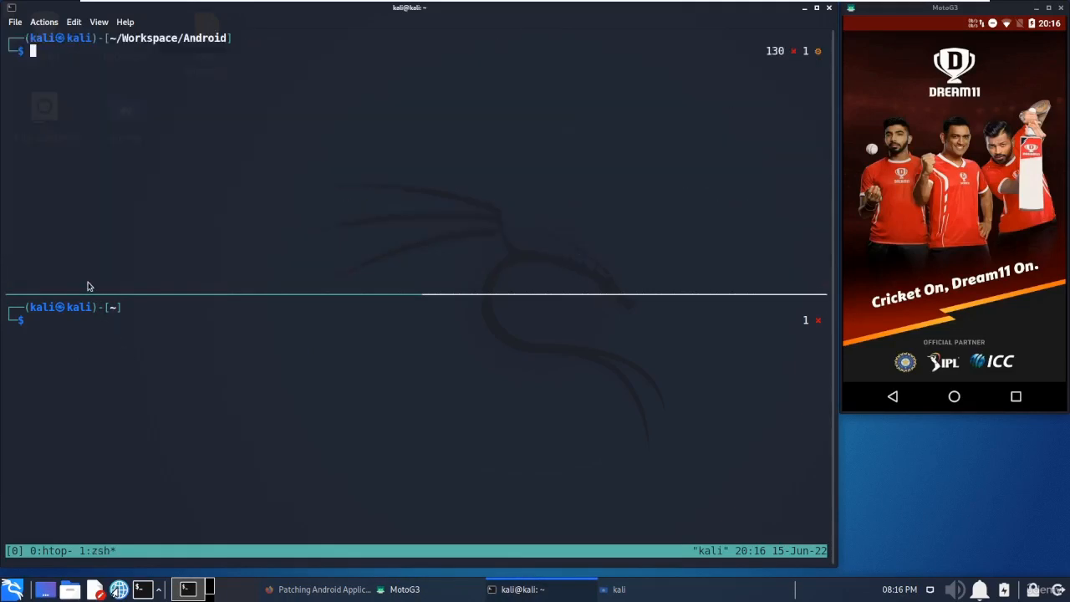
- Verify via adb netstat that port 27042 is listening on 127.0.0.1, then relaunch Dream11
text(adb shell netstat -ln | grep 27042)
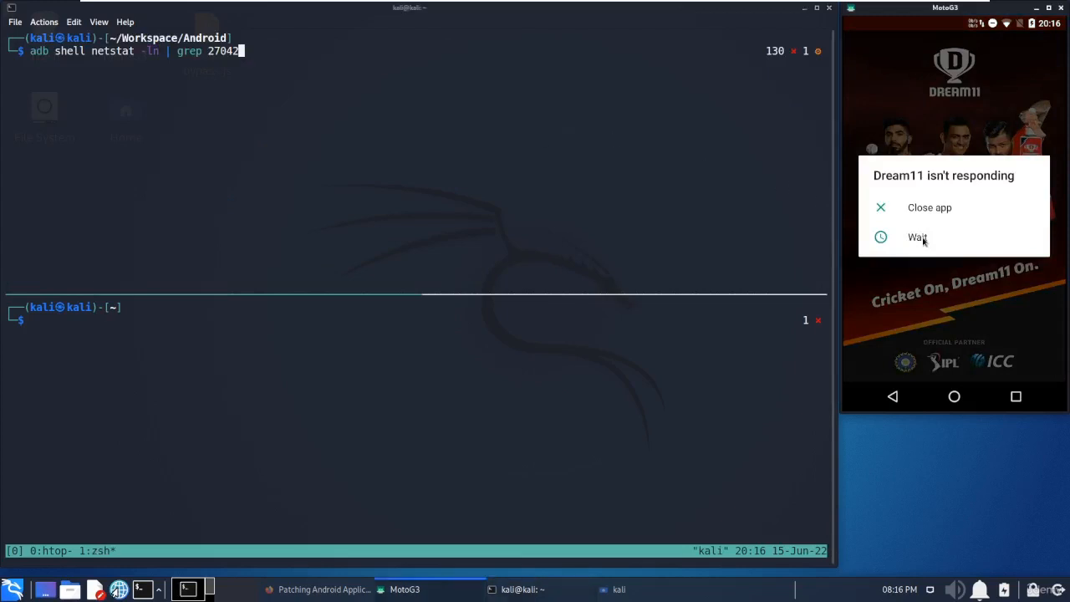
click(917, 237)
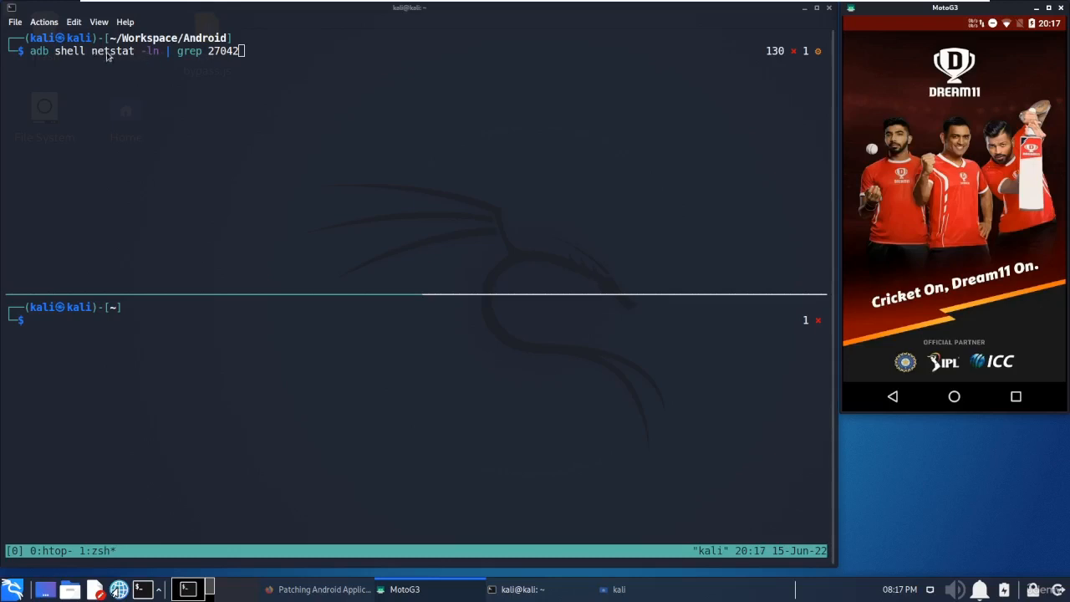
mouse_move(264, 61)
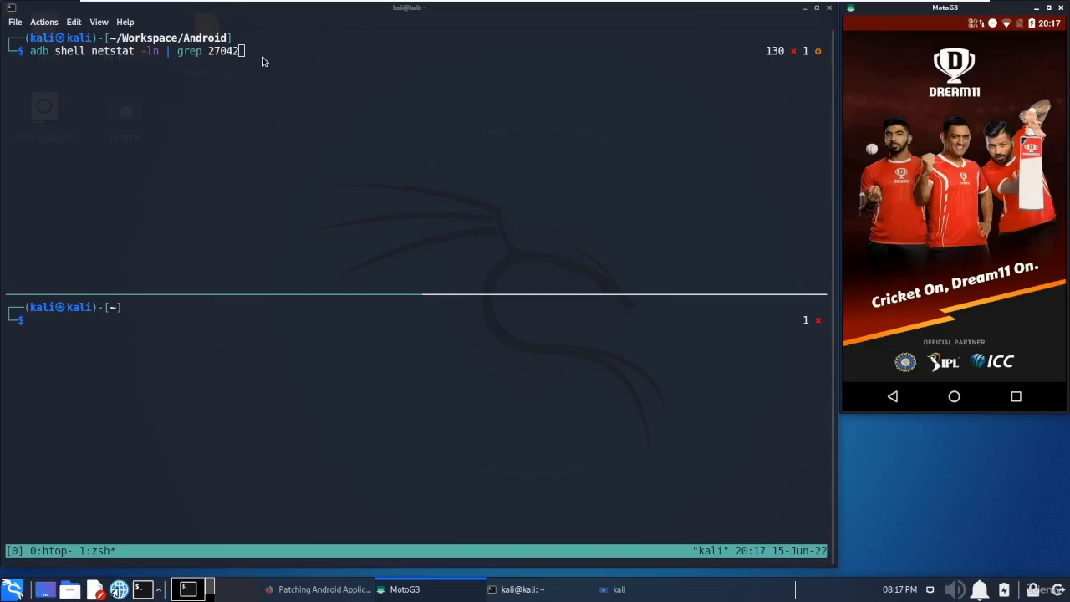
key(Return)
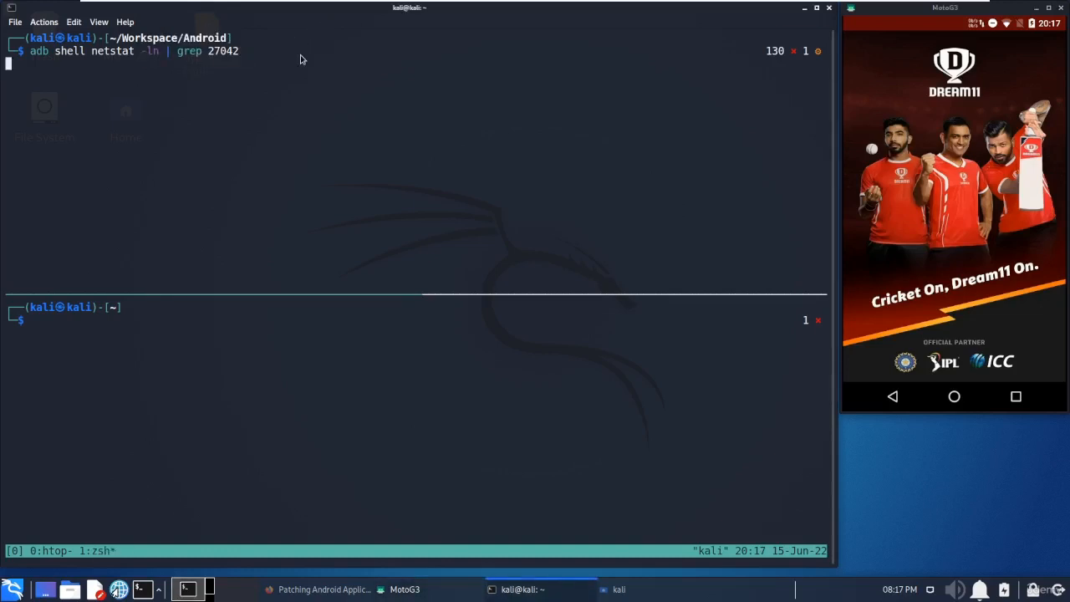
key(Return)
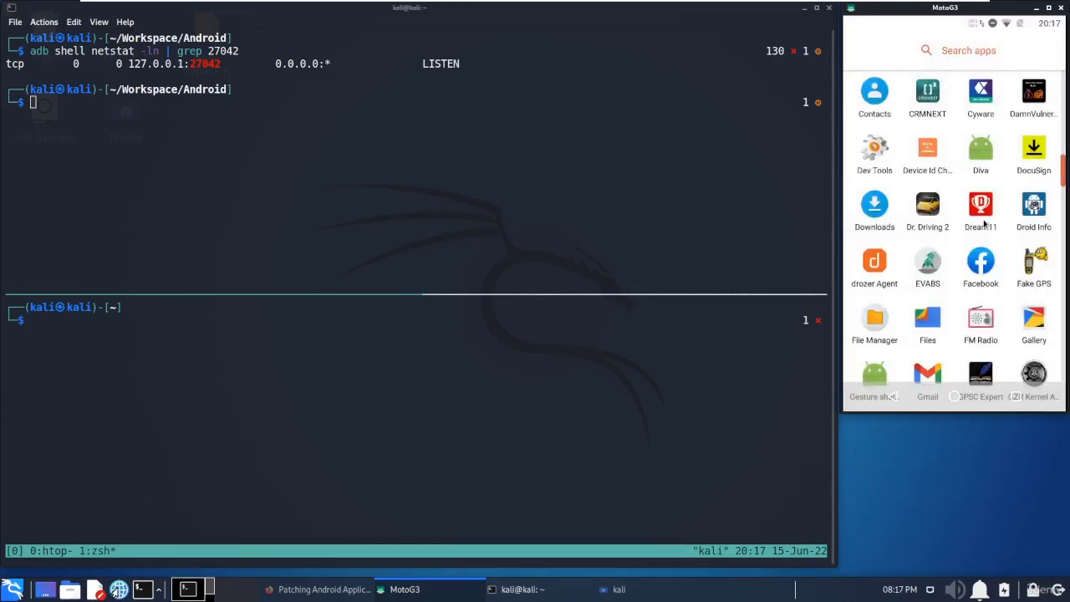
click(980, 205)
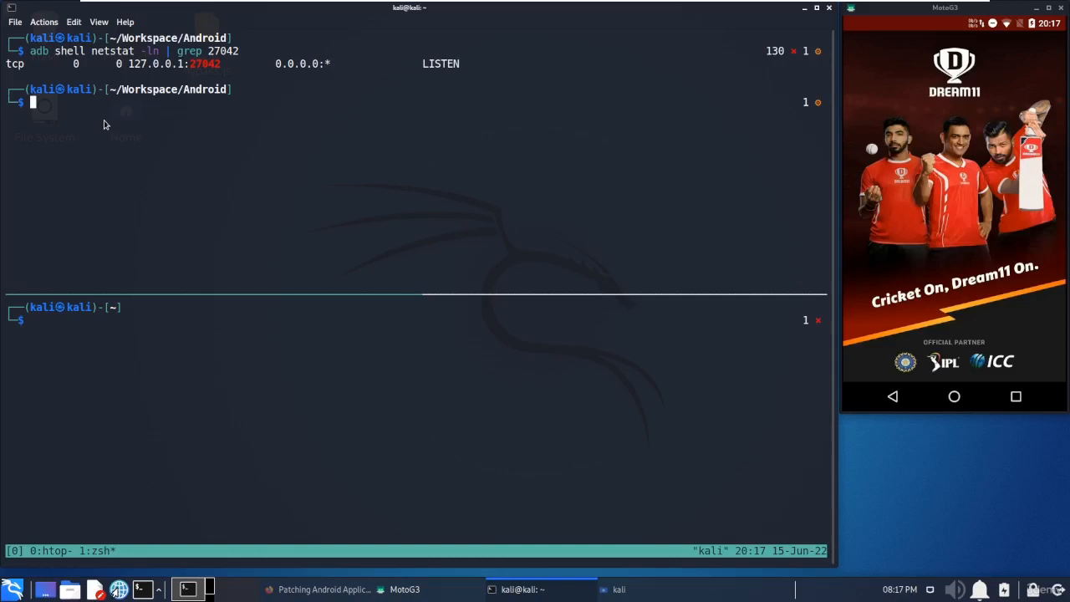
- Filter the frida-ps -U process list for Gadget, finding PID 26268
text(frida -U Gadget)
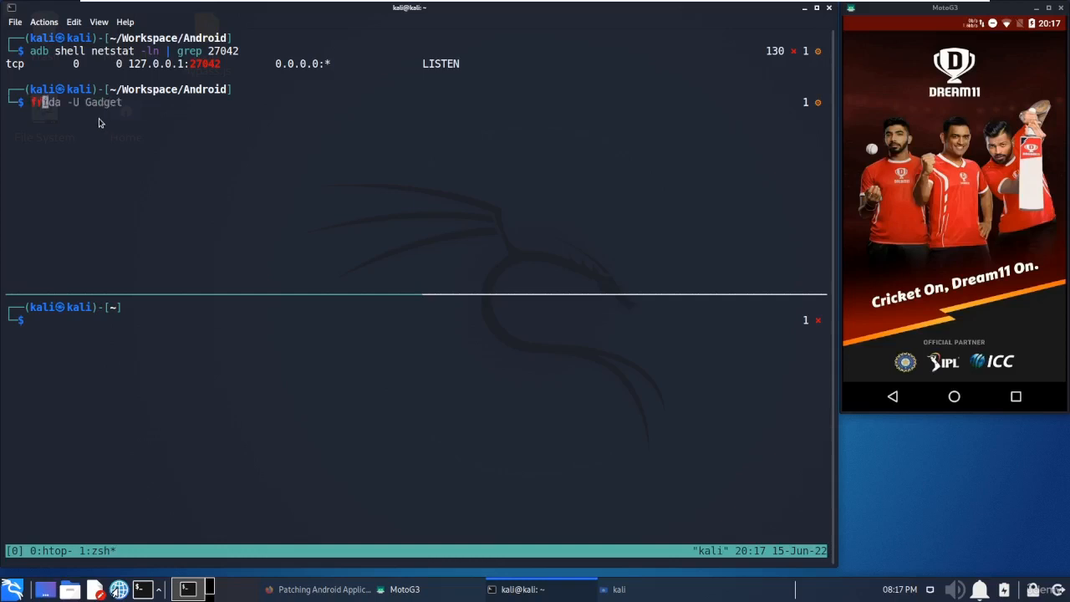
text(frida-ps -U | grep Gadget)
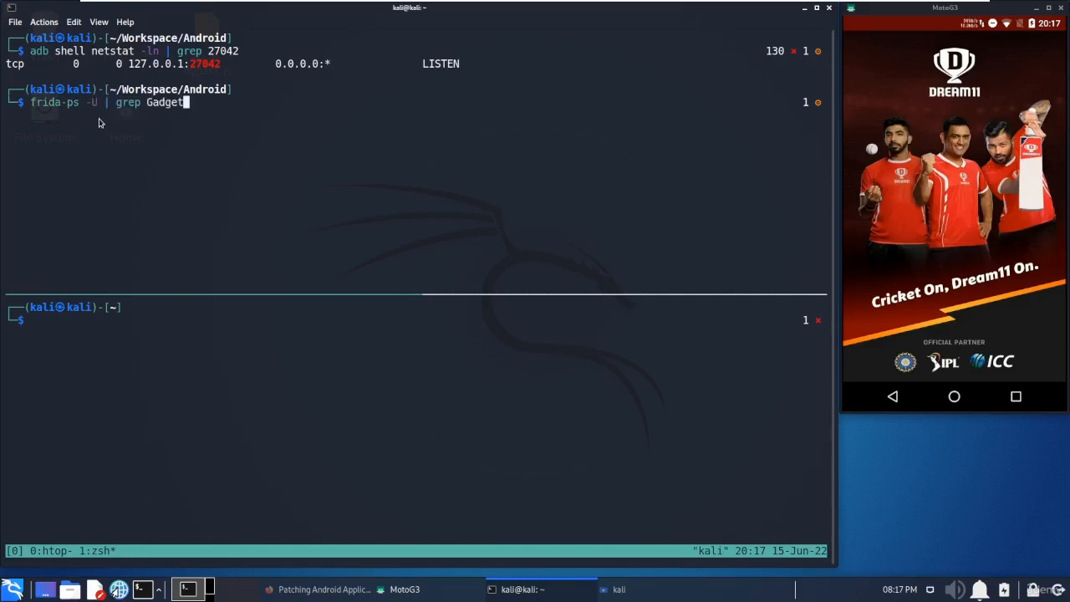
key(Return)
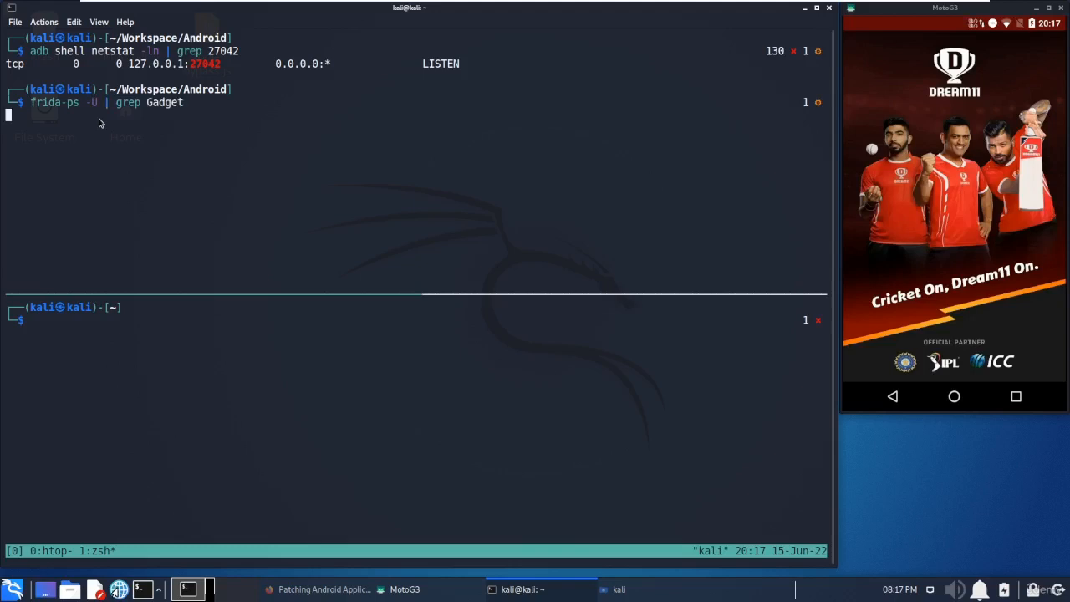
key(Return)
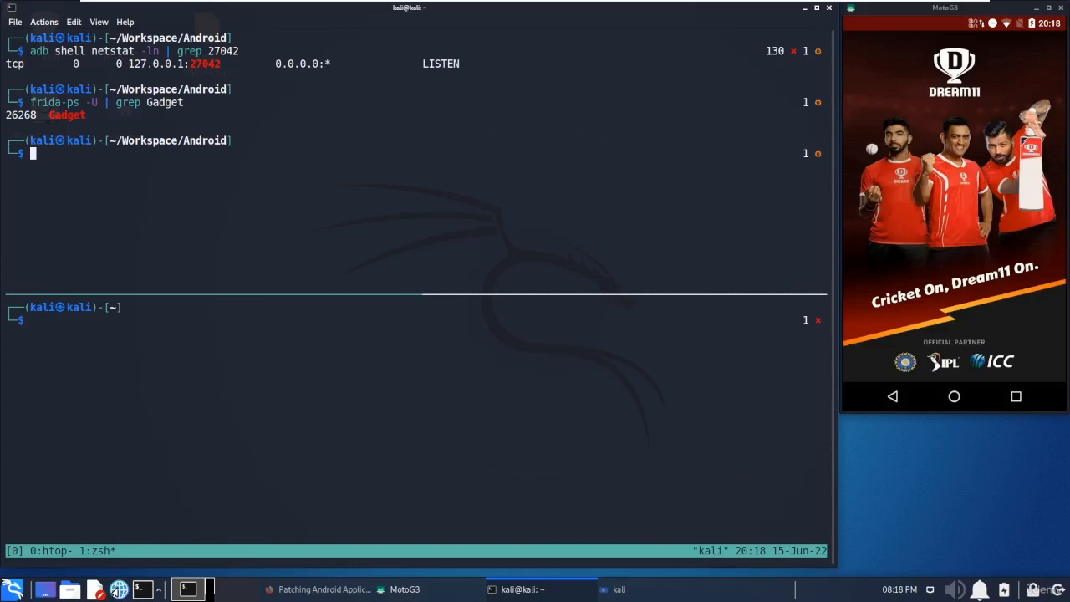
mouse_move(133, 205)
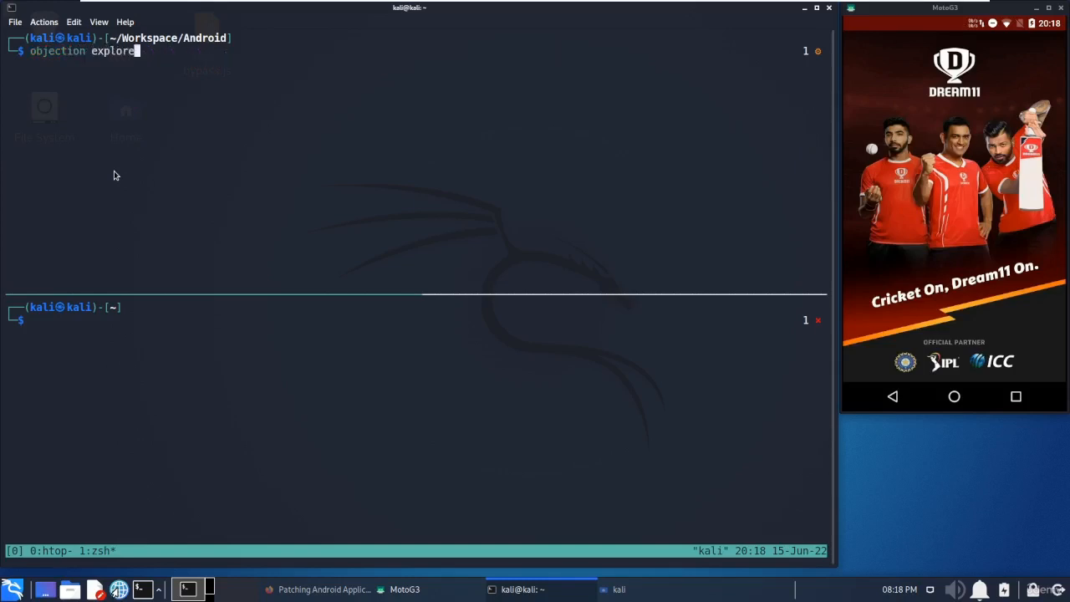
- Run objection explore on com.app.dream11Pro, mark its package name, and switch to the other shell
key(Return)
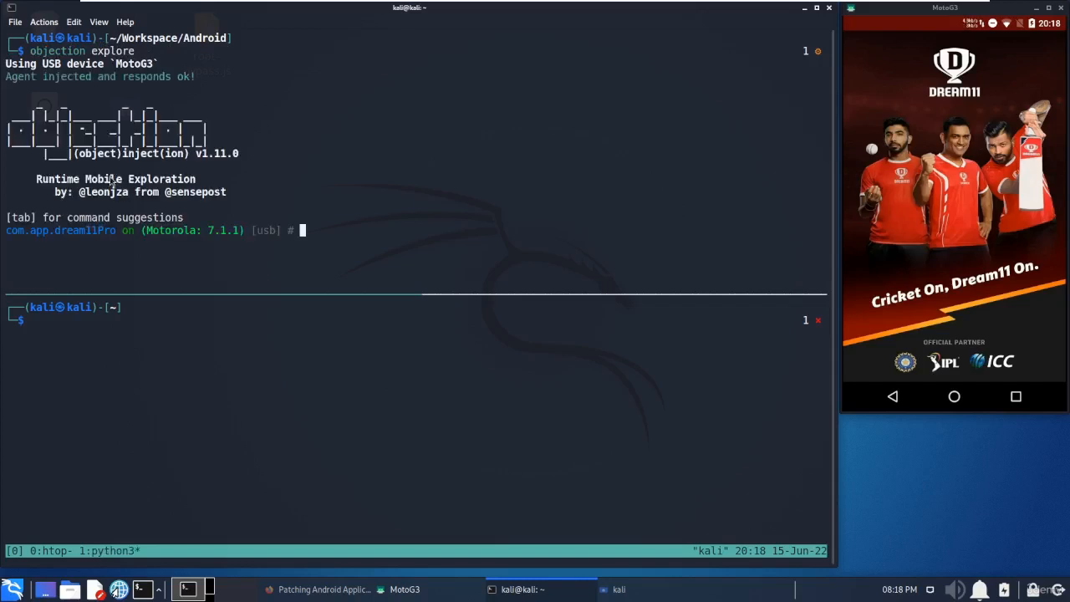
double_click(60, 230)
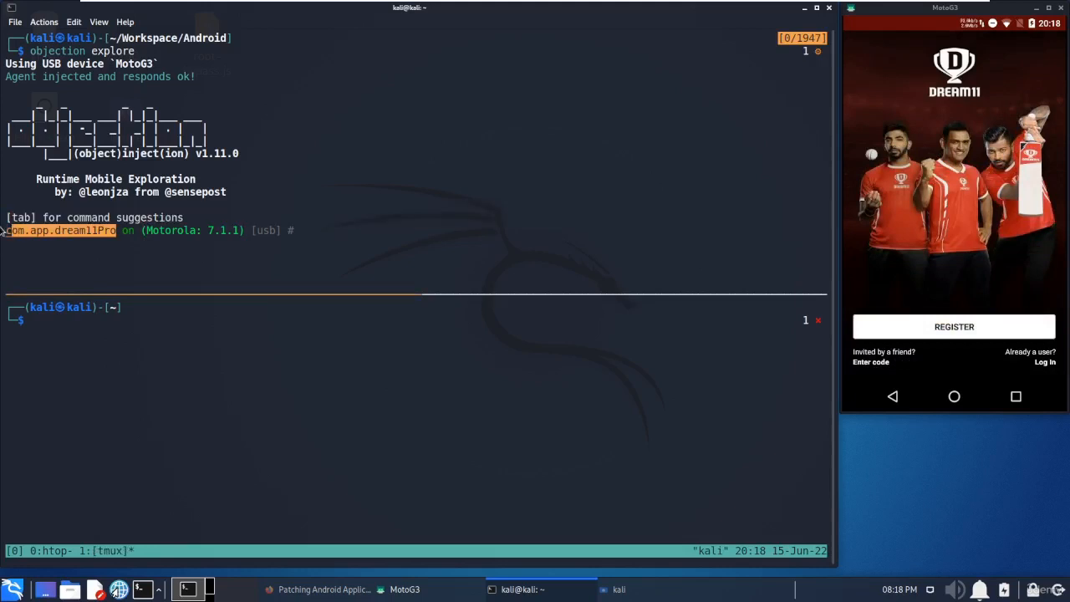
click(326, 234)
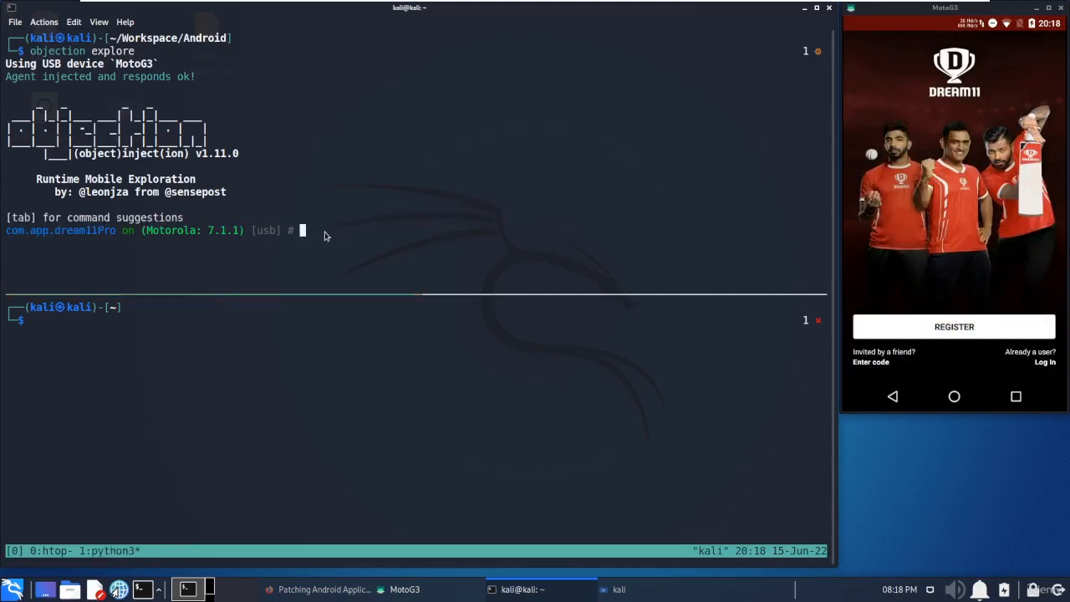
text(import)
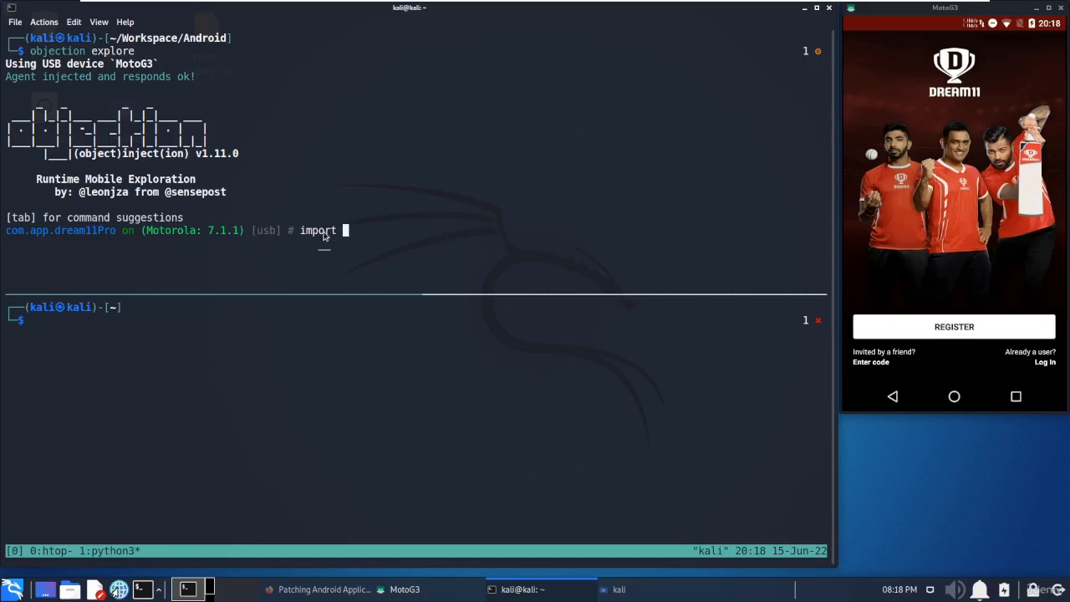
text(roo)
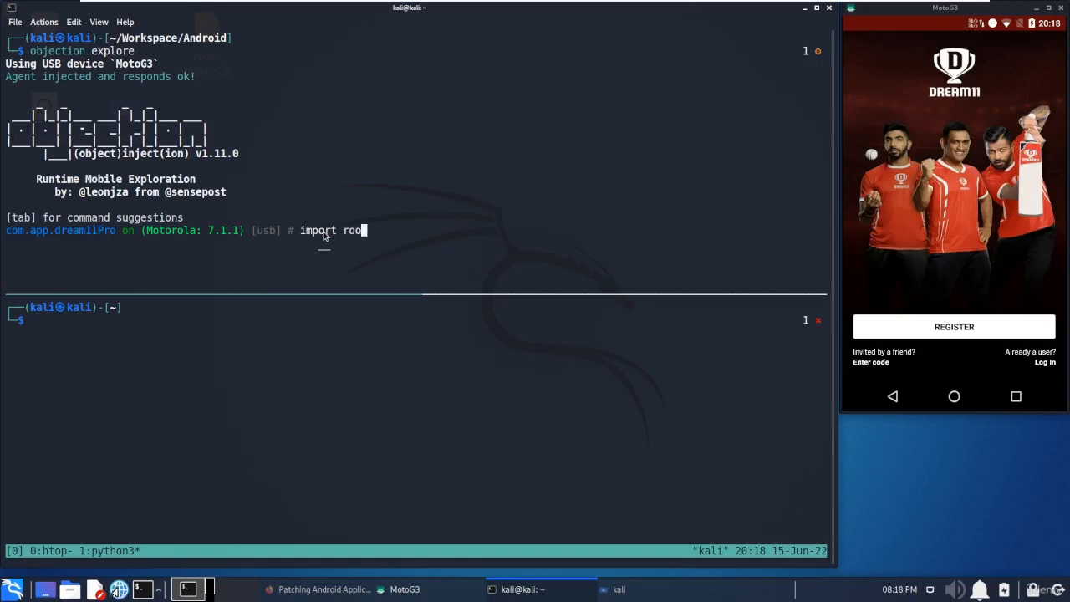
key(BackSpace)
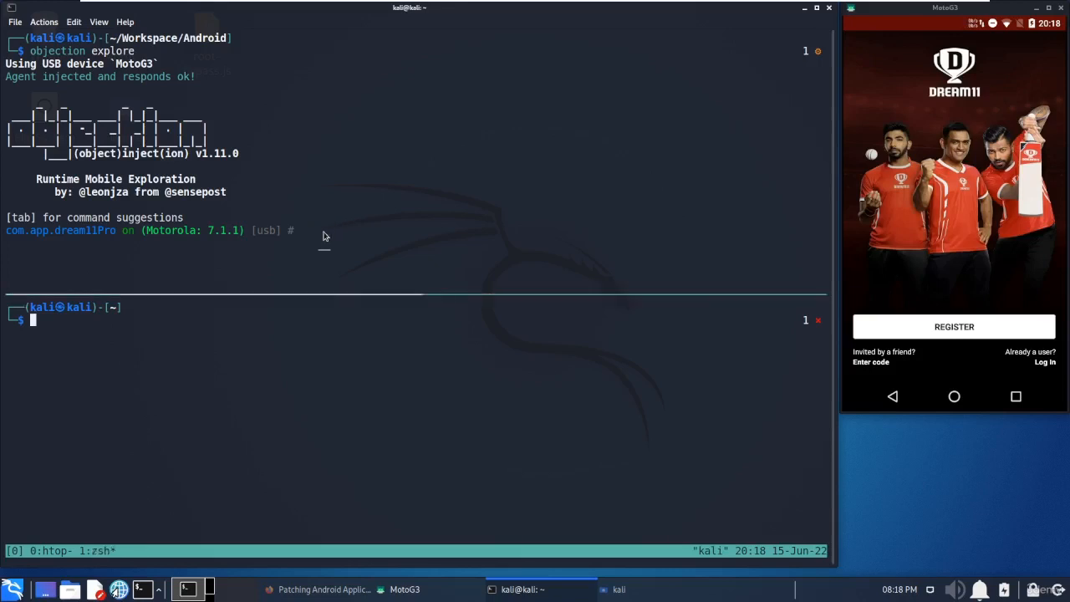
- Enter Workspace/Android, import universal-ssl-check-bypass.js into objection, and open Dream11's login page
text(cd Workspace/Andro)
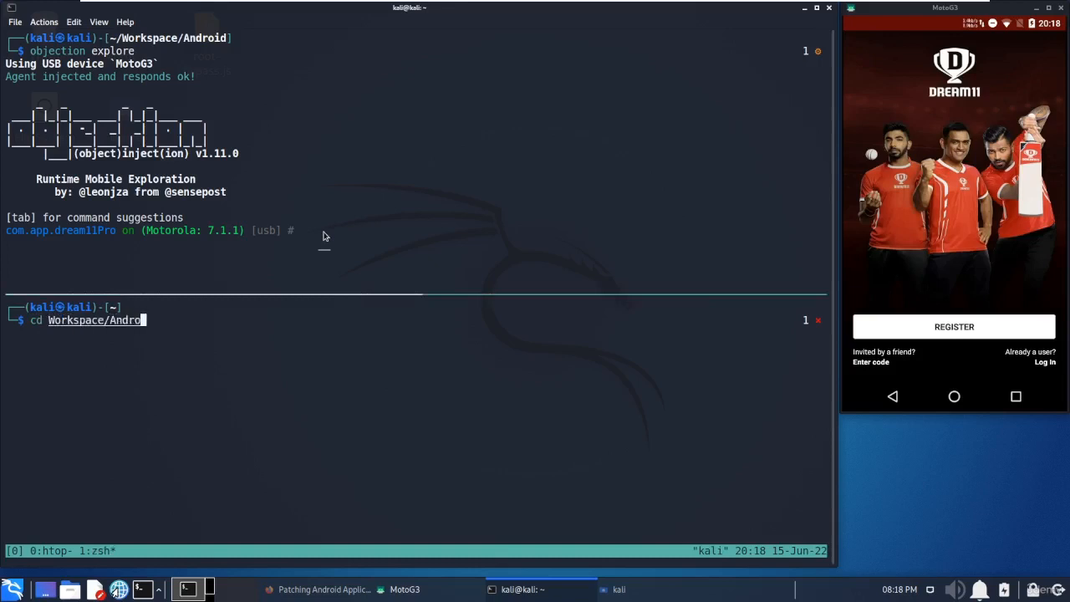
key(Return)
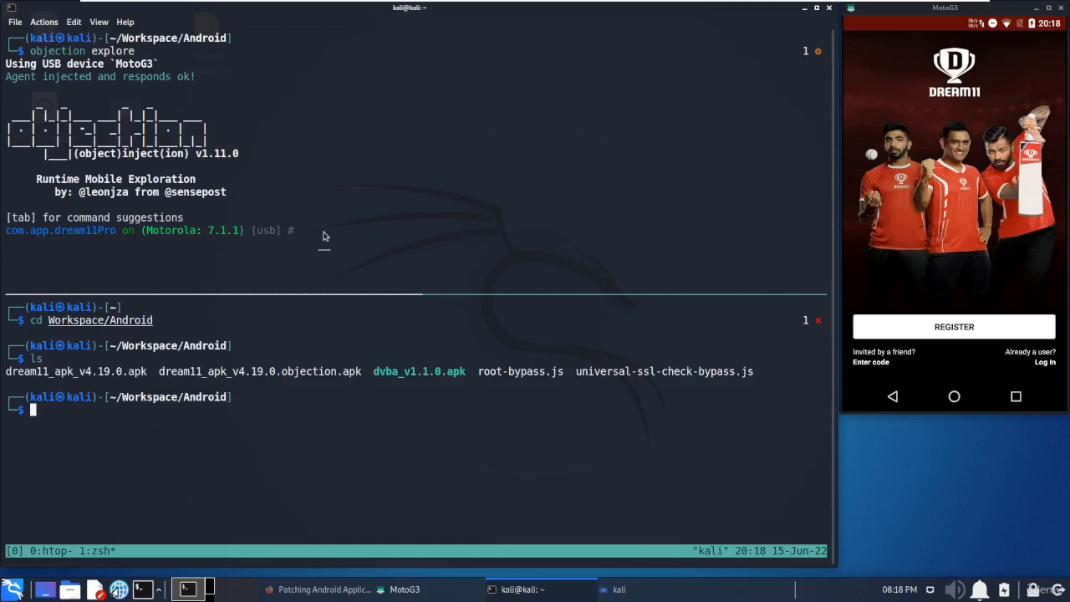
text(import)
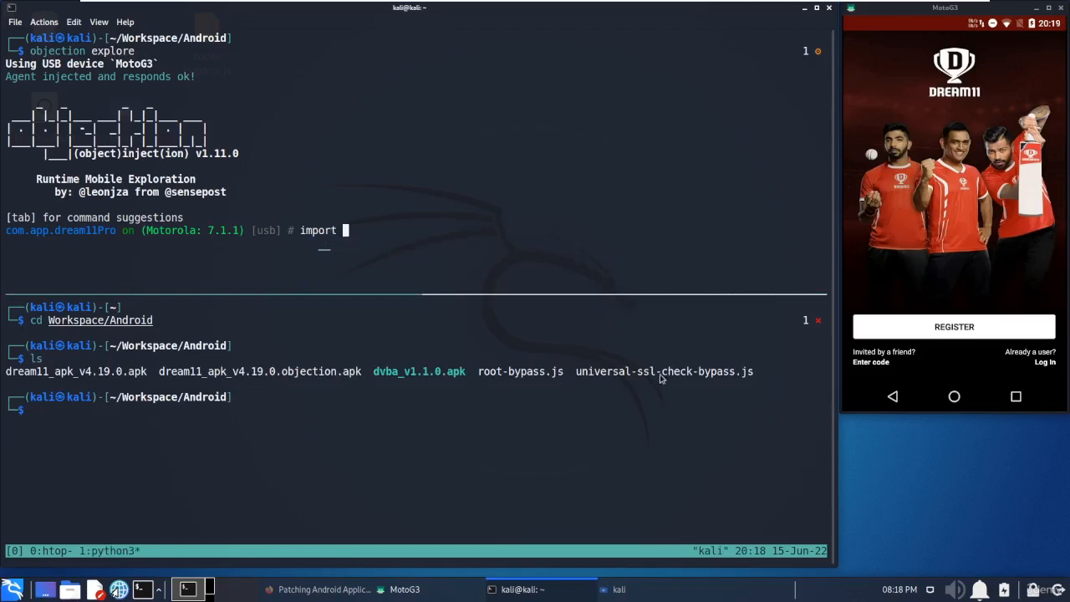
double_click(664, 371)
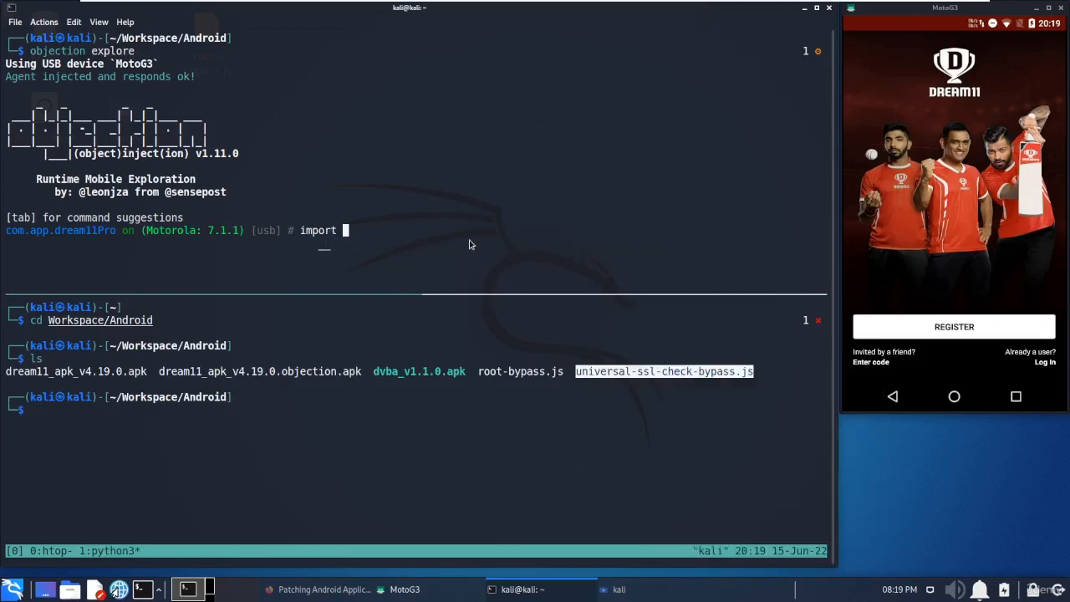
key(Return)
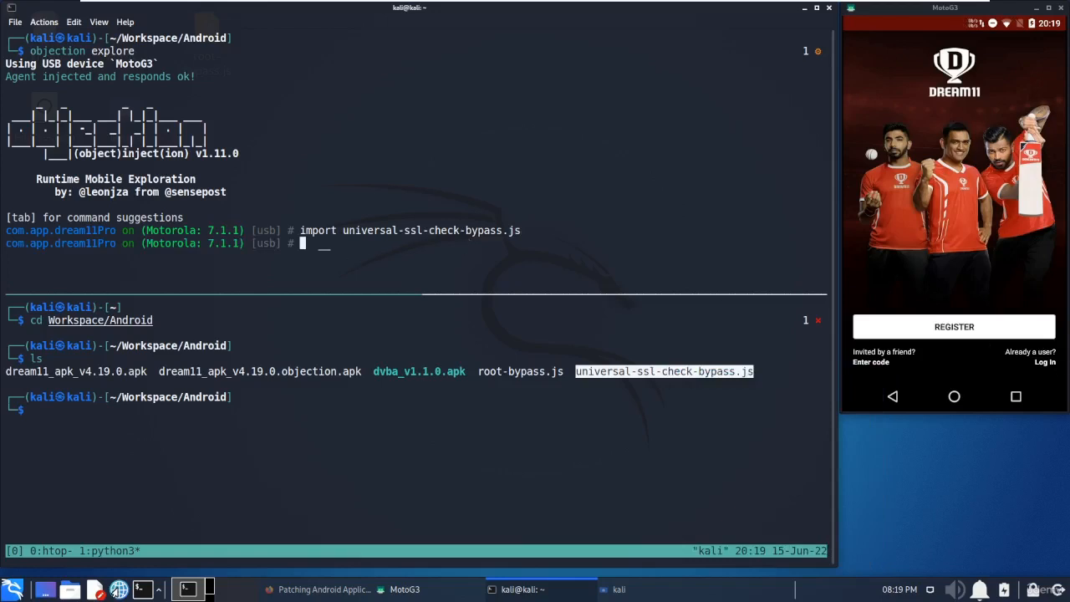
click(1044, 362)
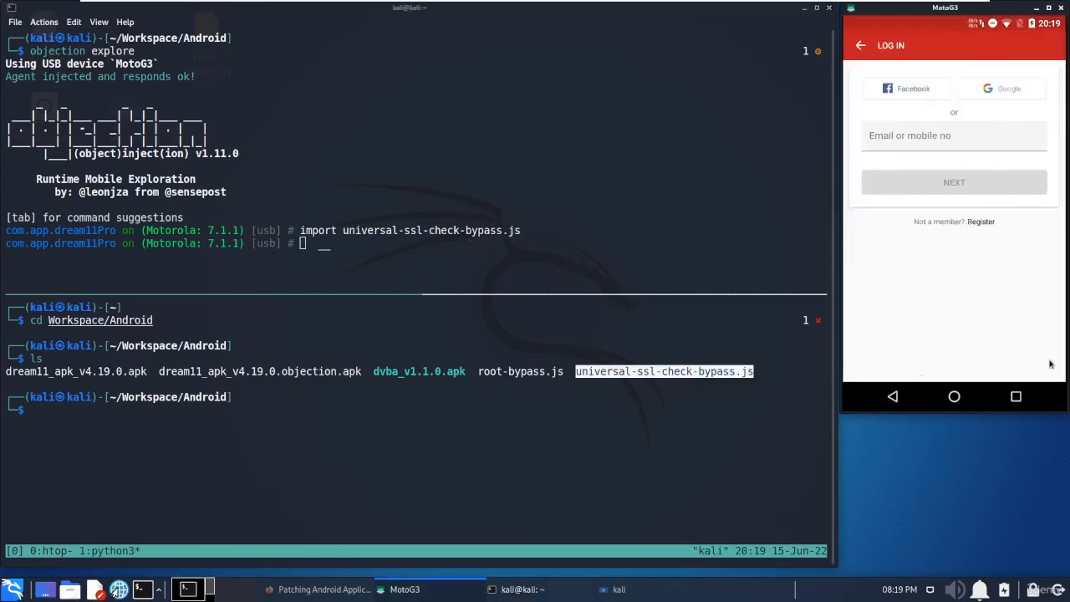
click(952, 135)
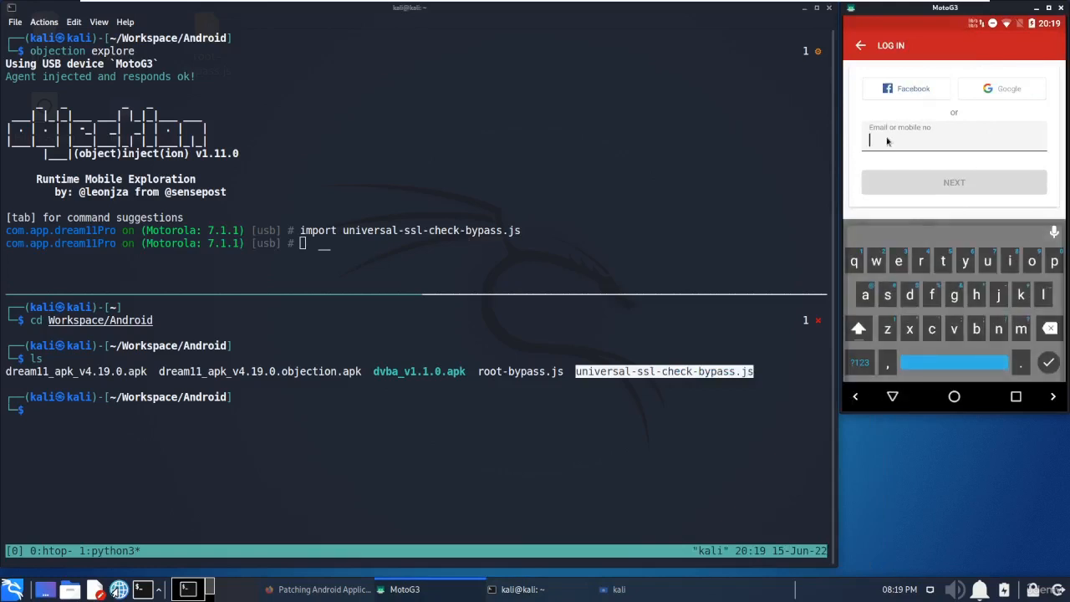
text(9999999999)
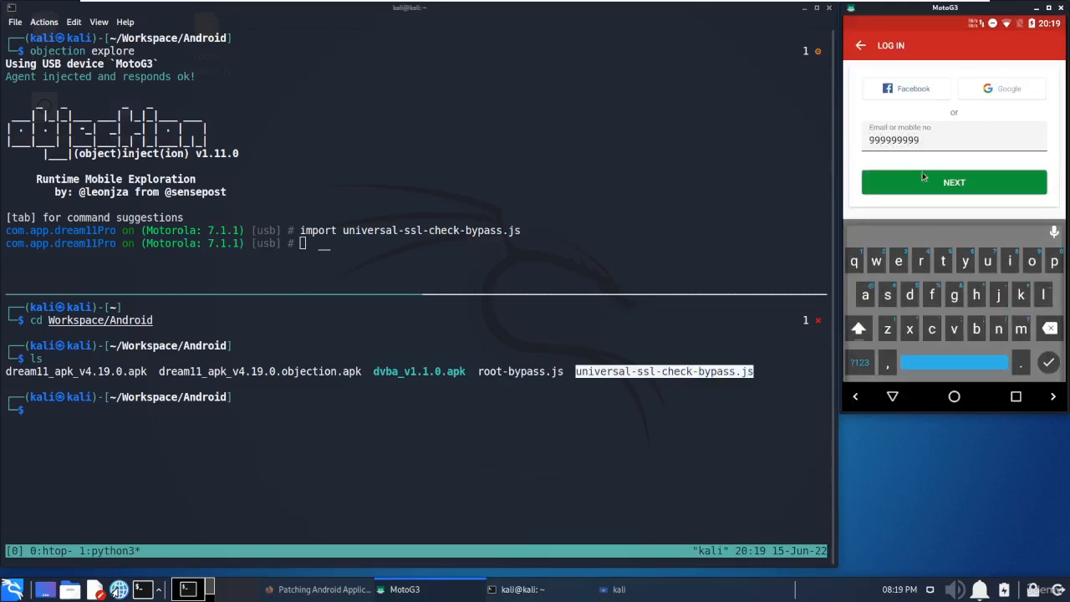
click(954, 181)
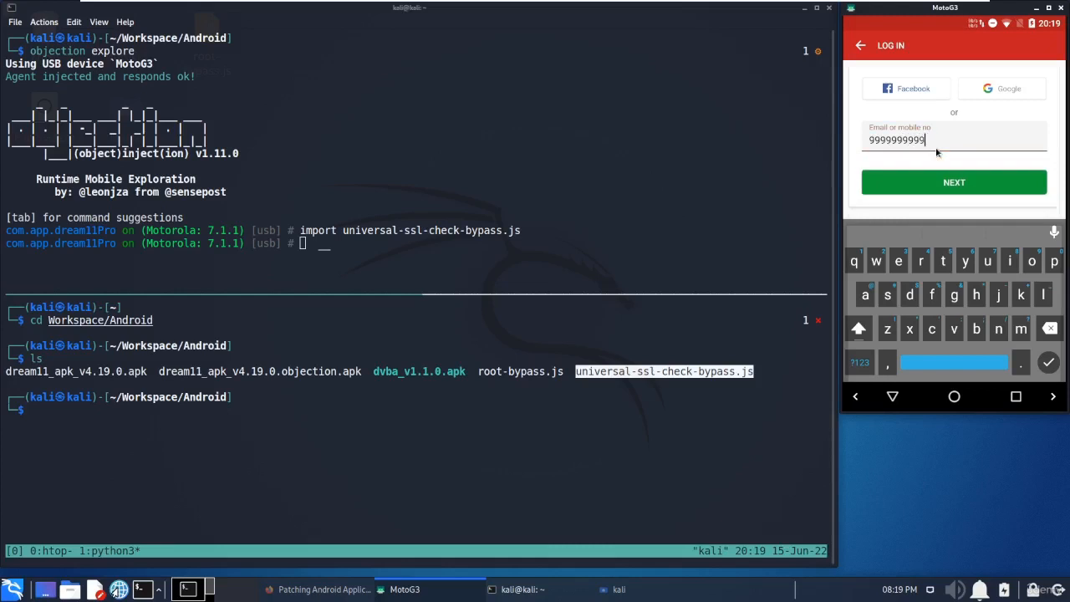
click(954, 182)
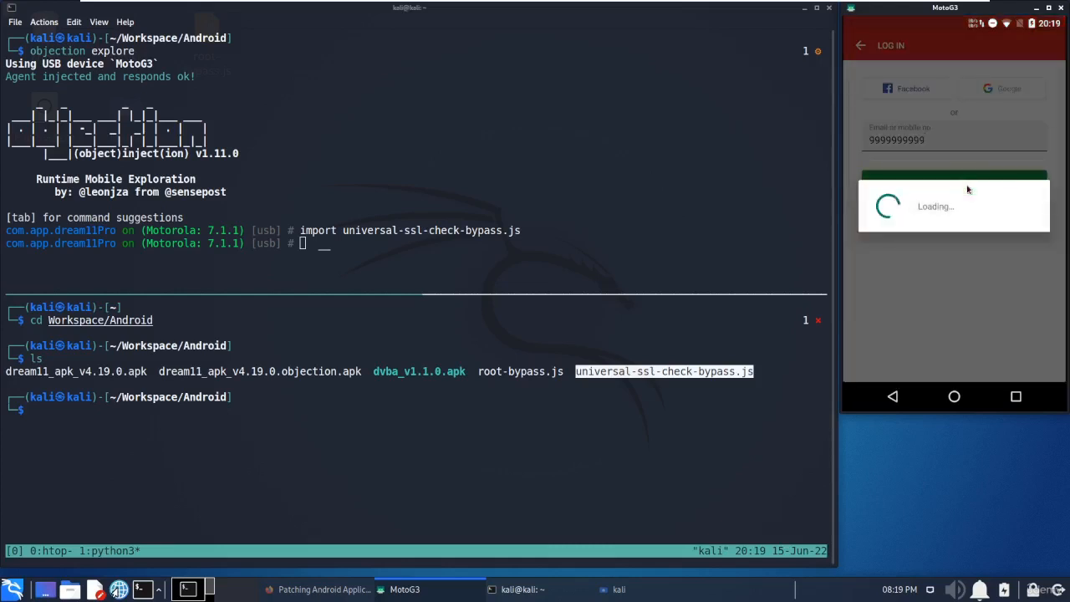